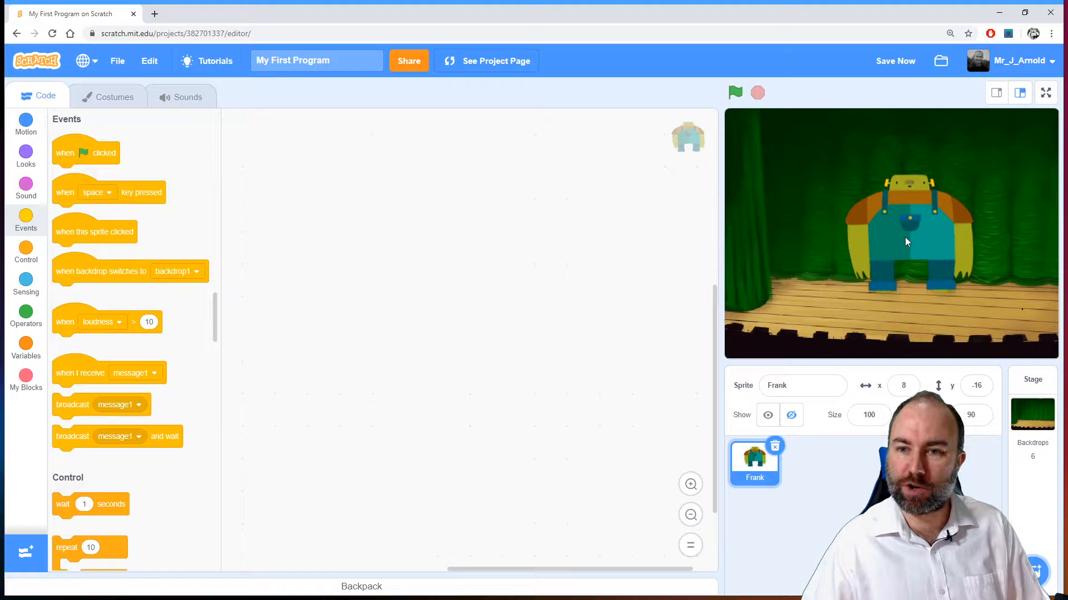
# - Move Frank toward the stage centre and add a 'when green flag clicked' hat block
pyautogui.moveTo(906, 242); pyautogui.dragTo(895, 246)
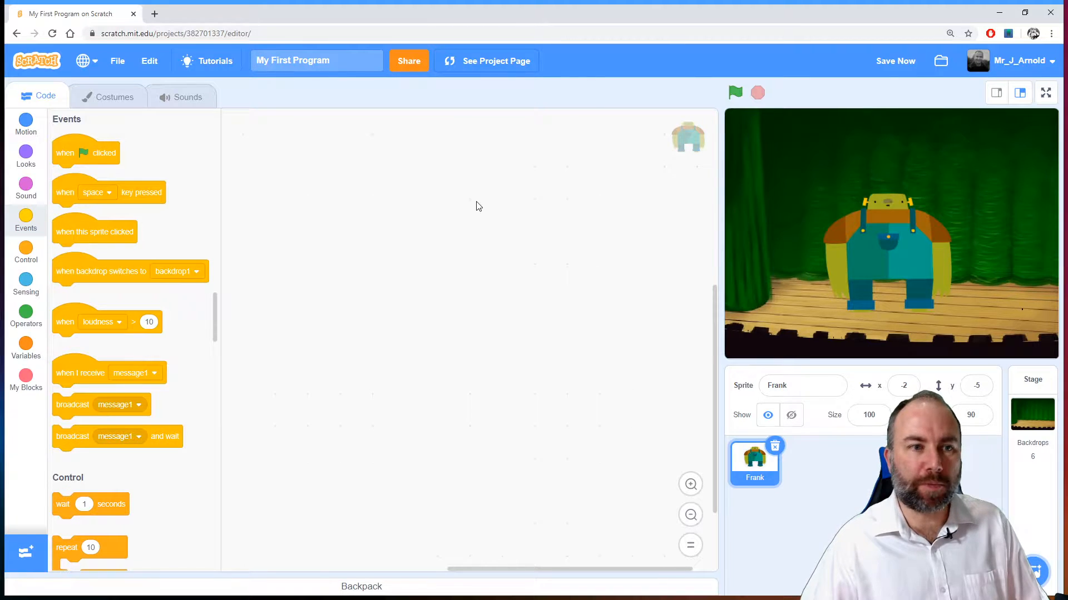
pyautogui.moveTo(85, 152); pyautogui.dragTo(420, 168)
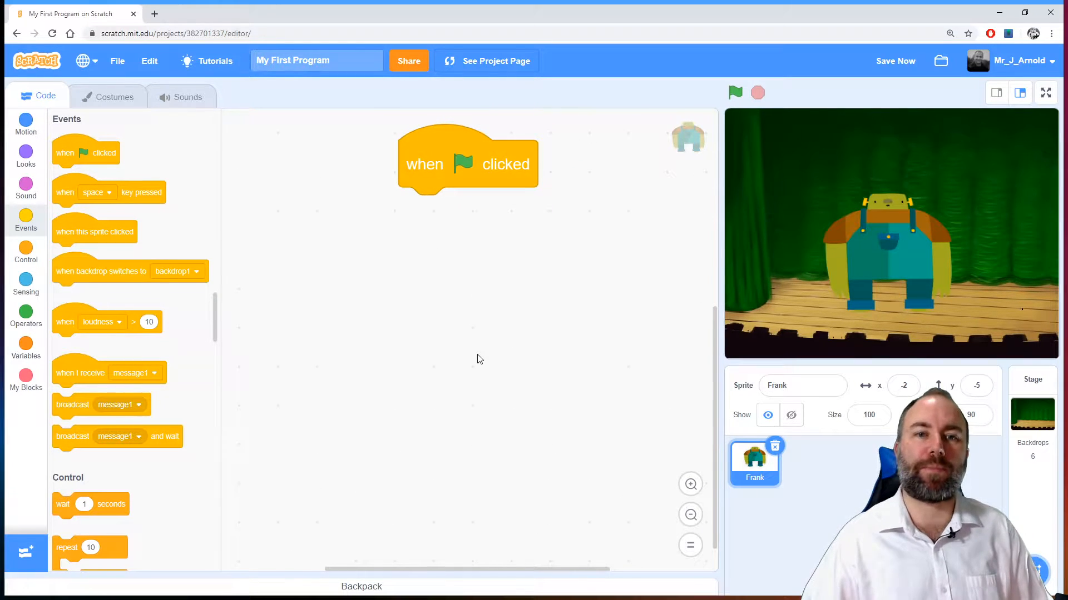
pyautogui.moveTo(484, 340)
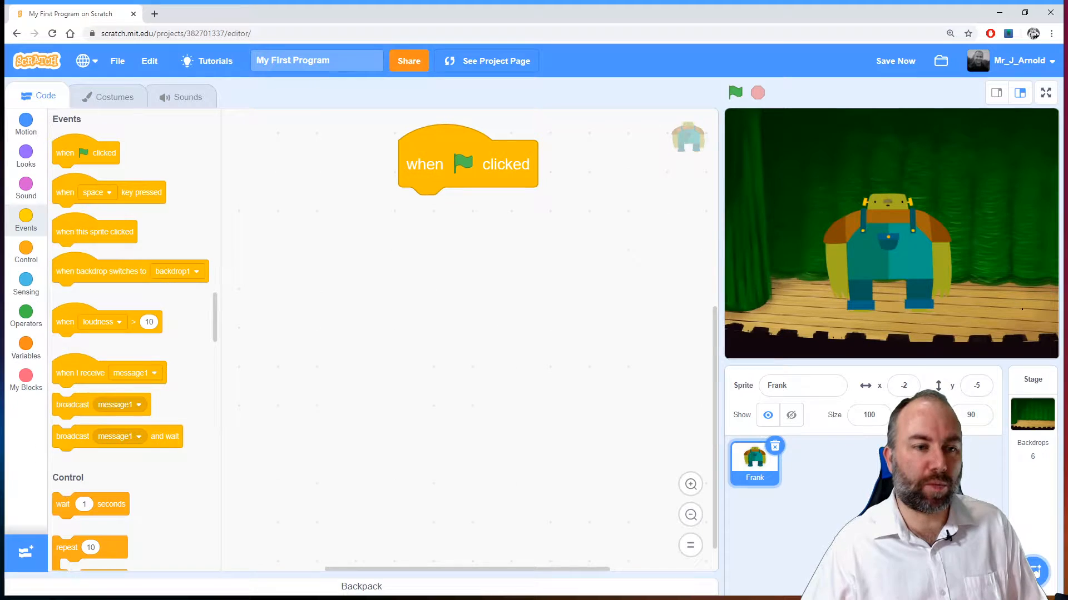
# - Create a variable named secretnumber
pyautogui.click(26, 347)
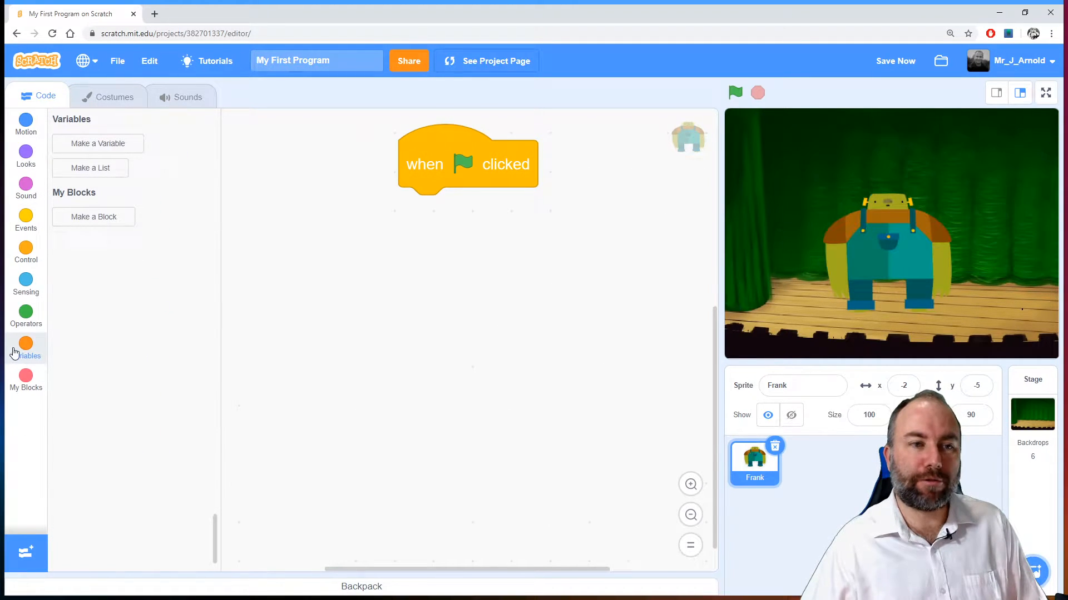
pyautogui.click(98, 144)
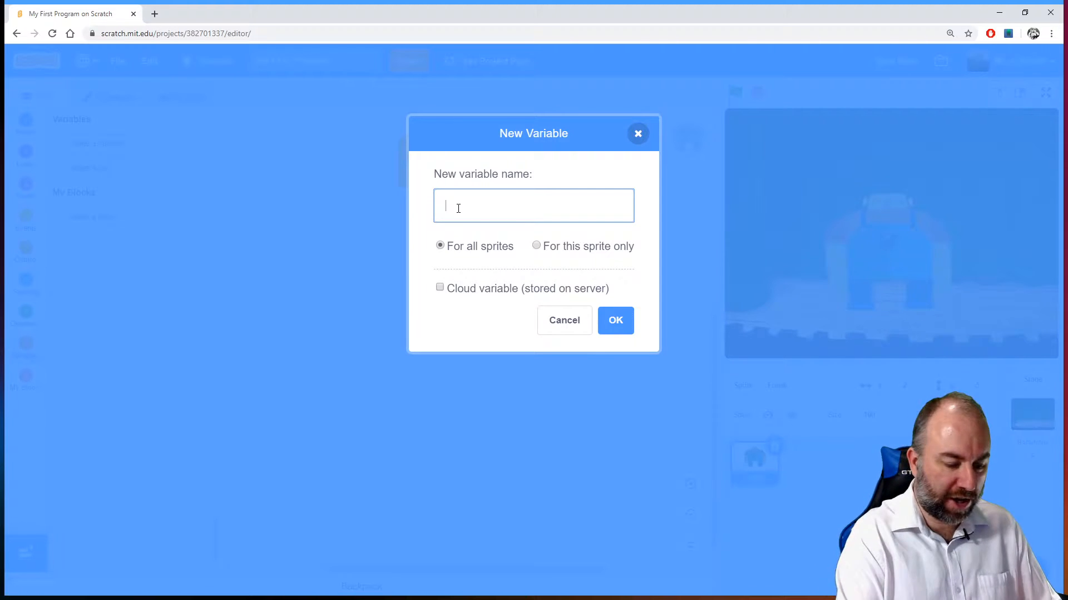
pyautogui.write('secret')
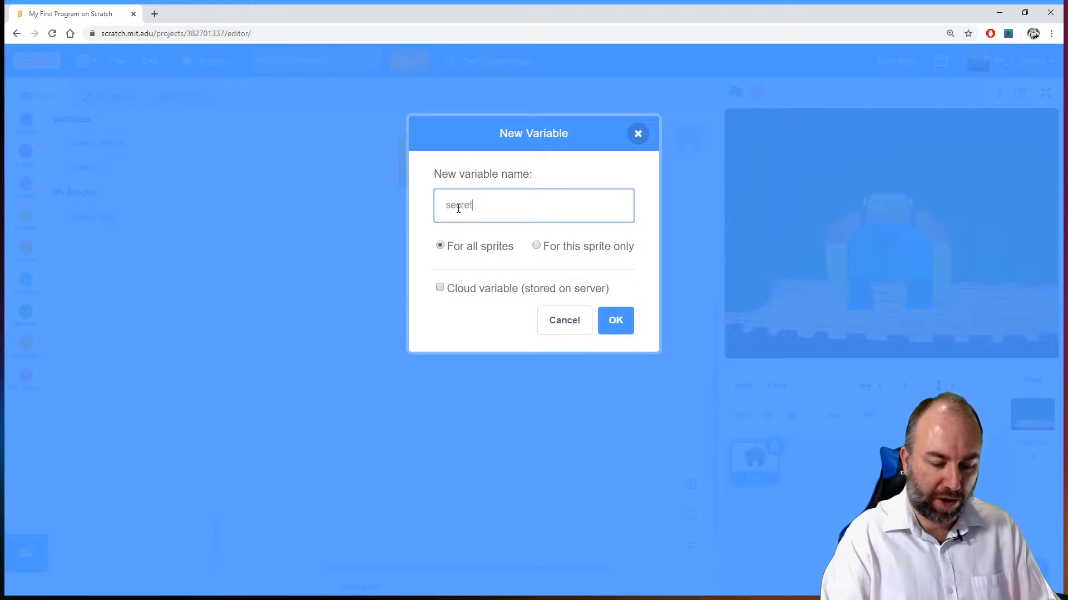
pyautogui.write('number')
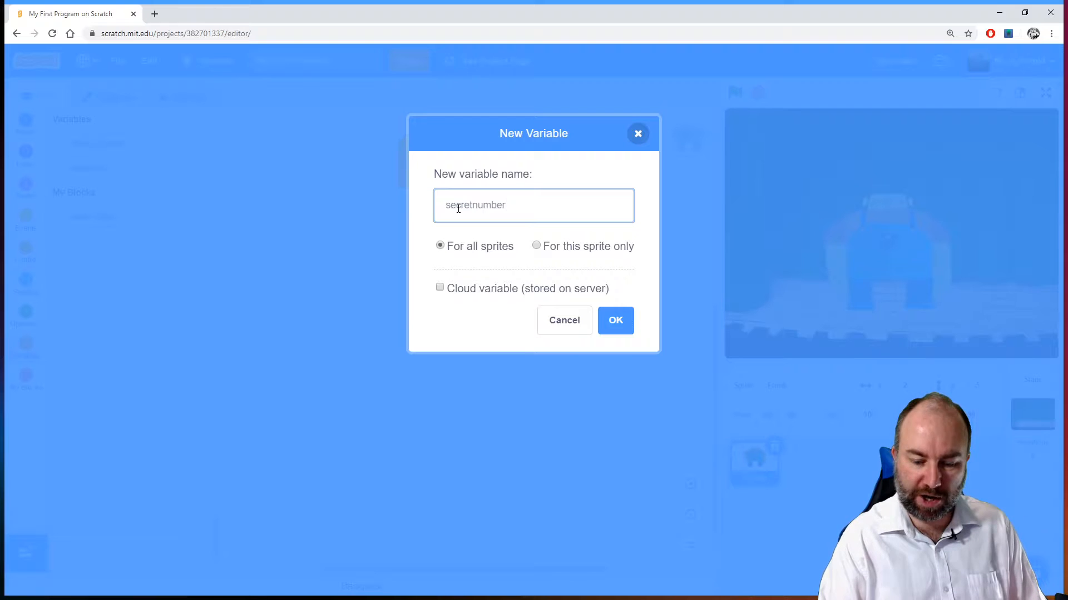
pyautogui.click(616, 321)
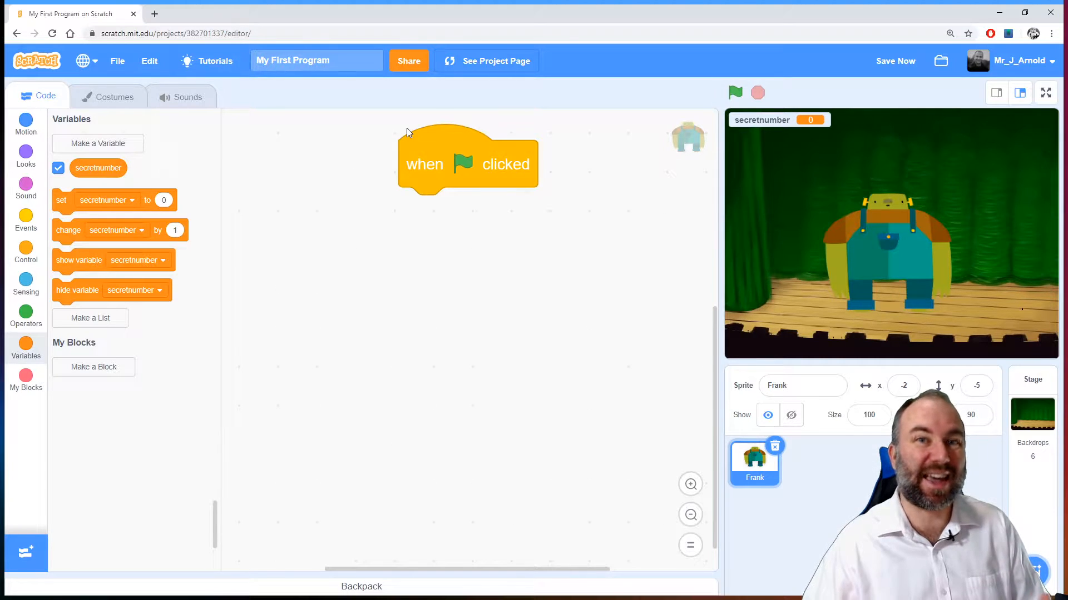
# - Create a guess variable and hide both guess and secretnumber from the stage
pyautogui.click(97, 143)
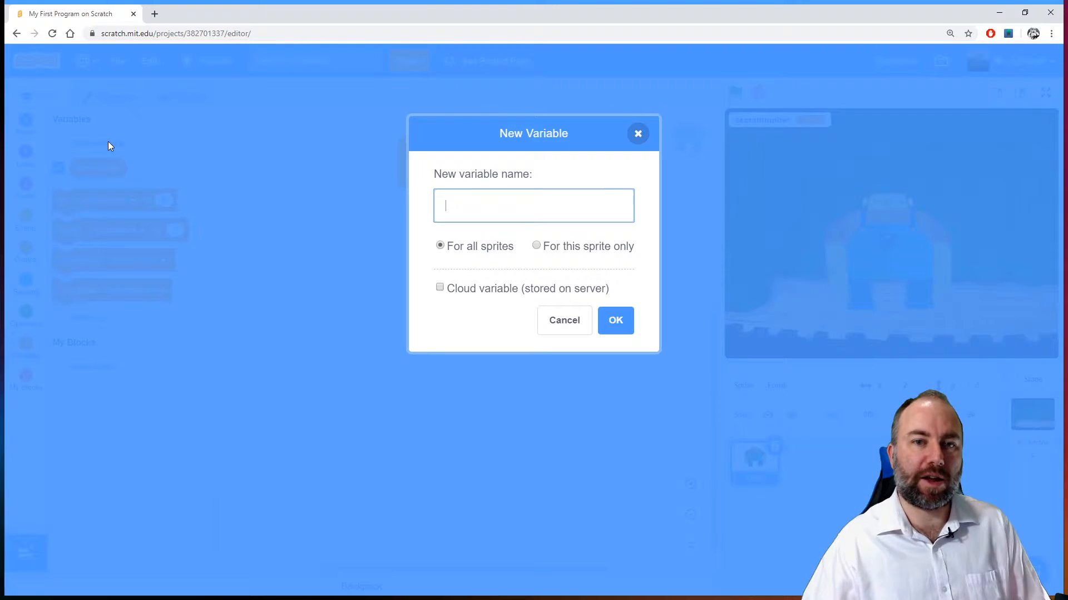
pyautogui.write('guess')
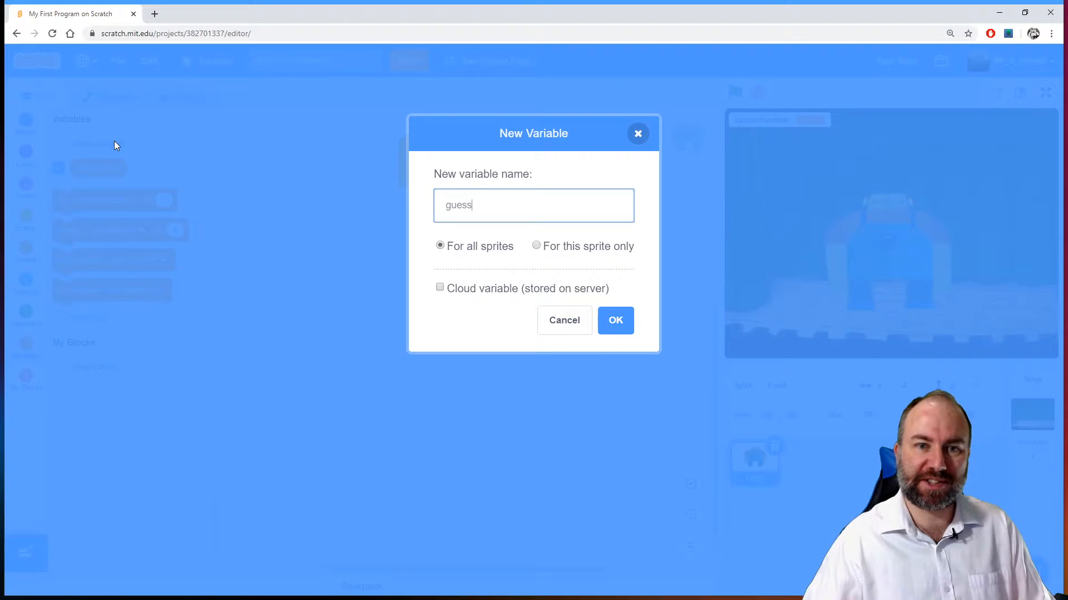
pyautogui.click(615, 320)
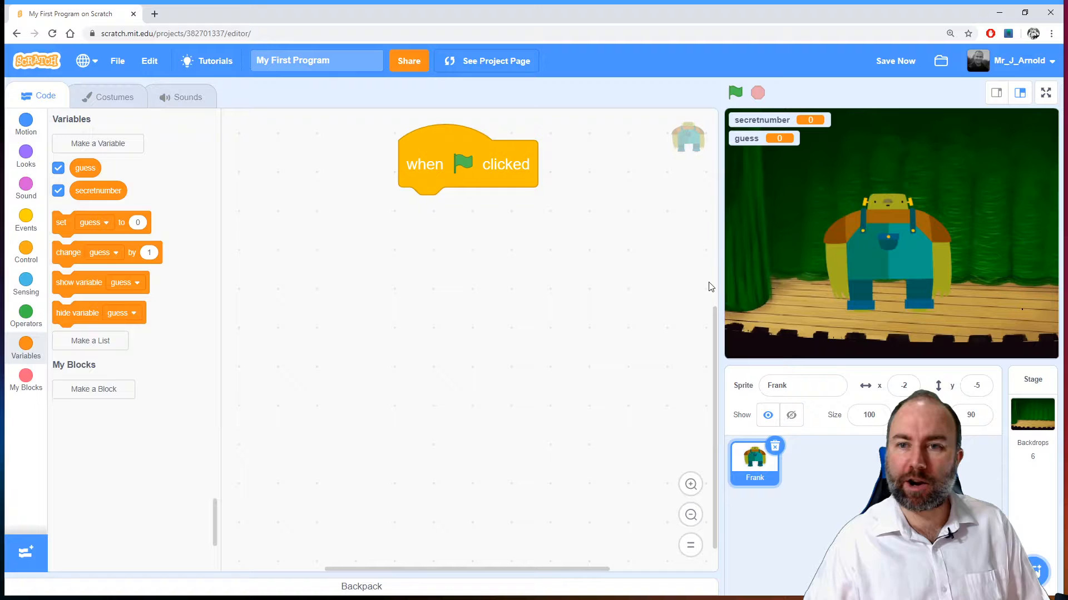
pyautogui.moveTo(766, 128)
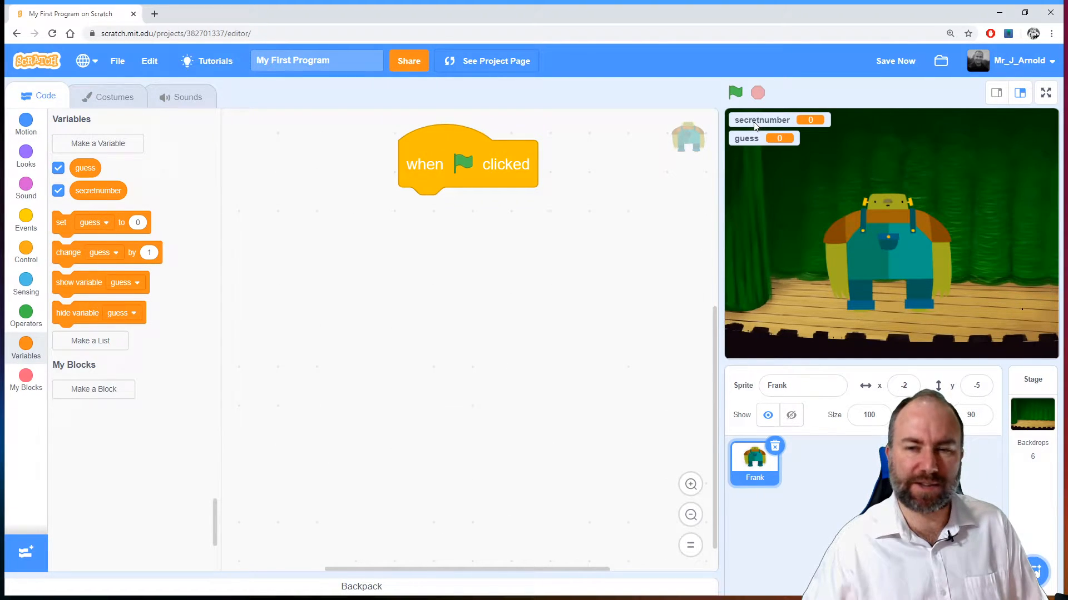
pyautogui.click(58, 167)
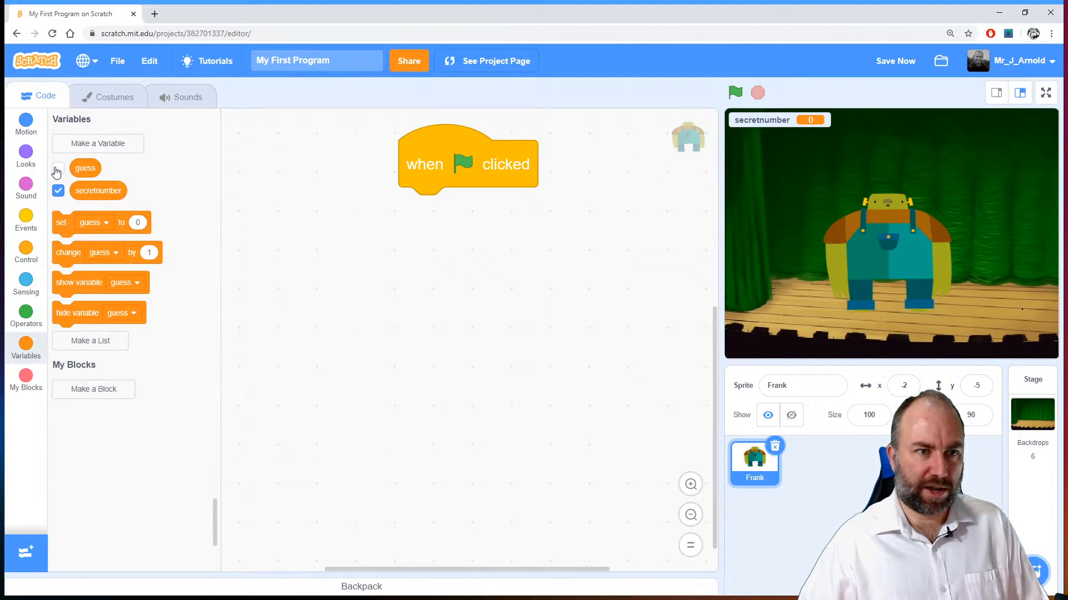
pyautogui.click(58, 190)
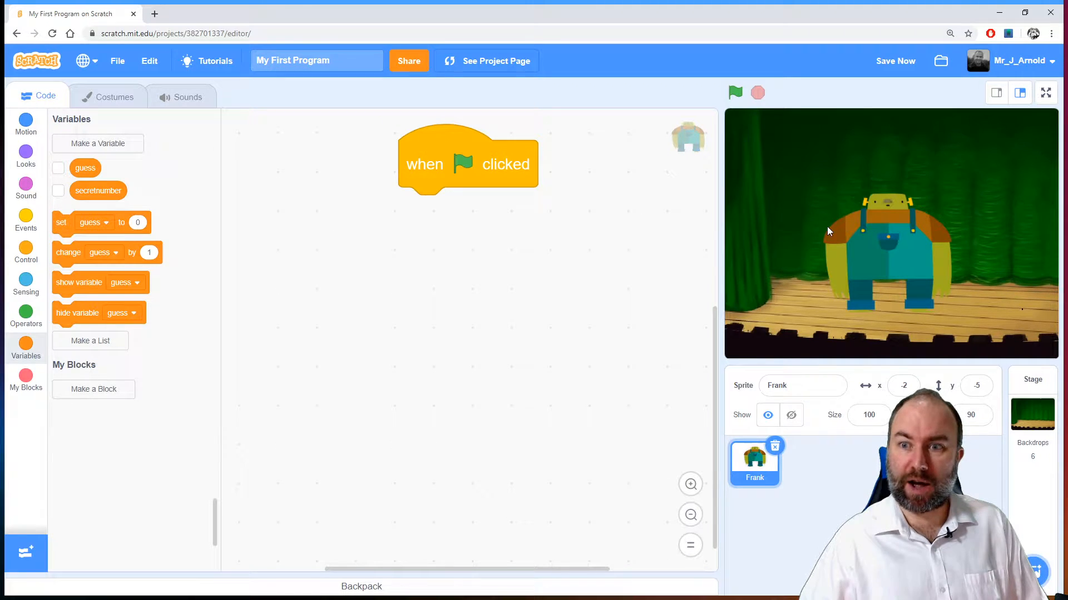
pyautogui.moveTo(388, 268)
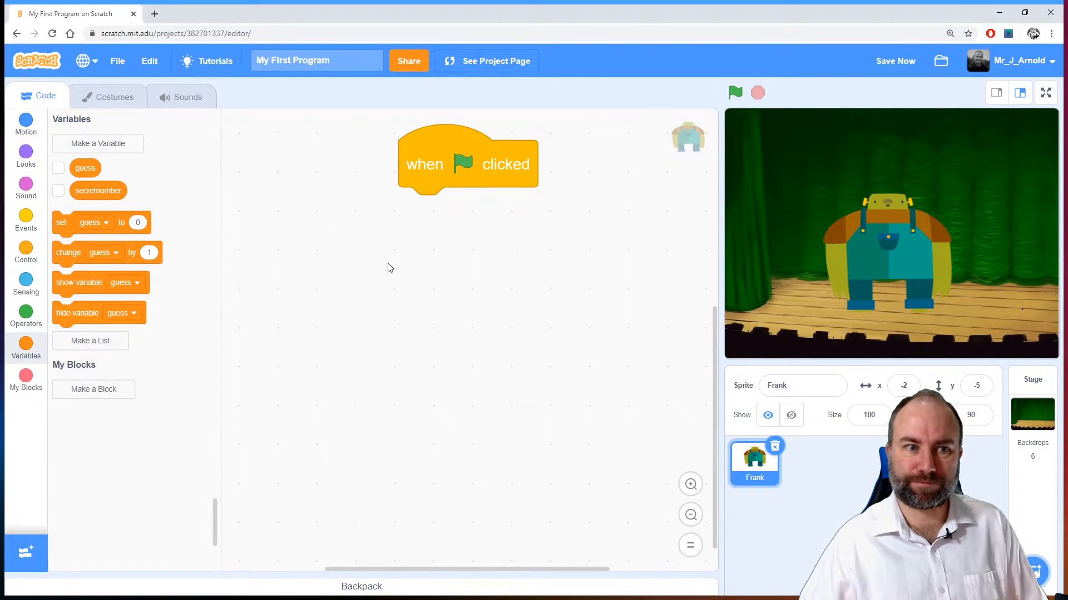
pyautogui.moveTo(412, 260)
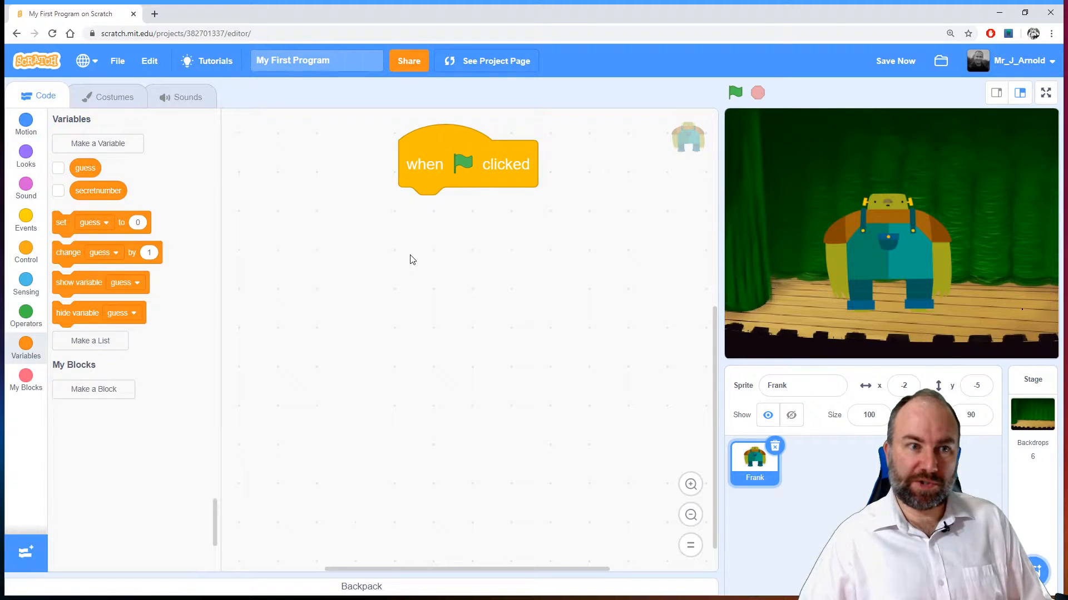
# - Add 'set secretnumber to pick random 1 to 10' under the green-flag block
pyautogui.moveTo(61, 222); pyautogui.dragTo(409, 226)
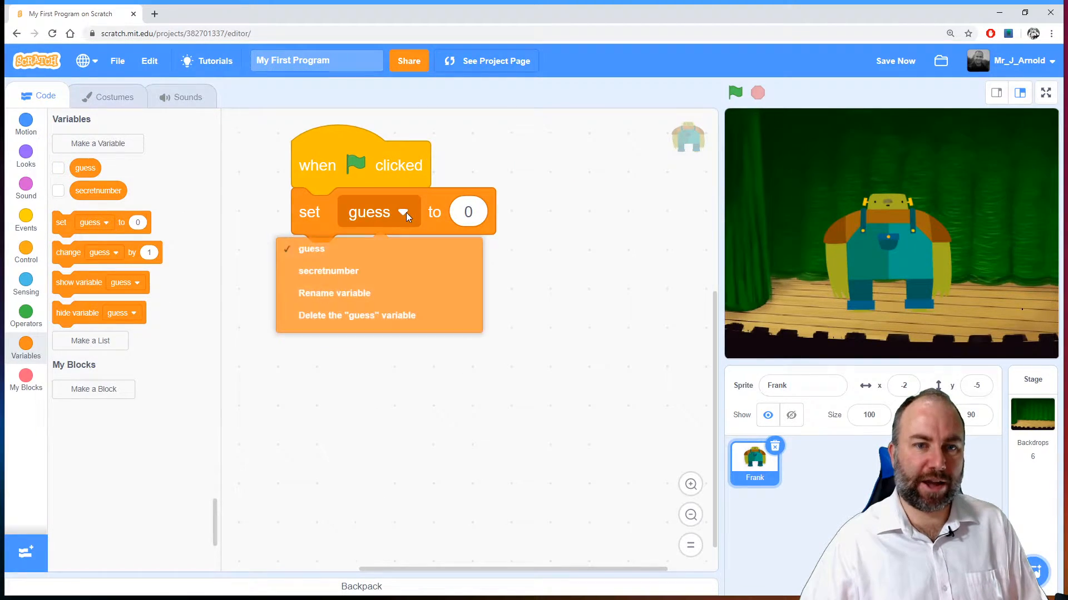
pyautogui.click(328, 272)
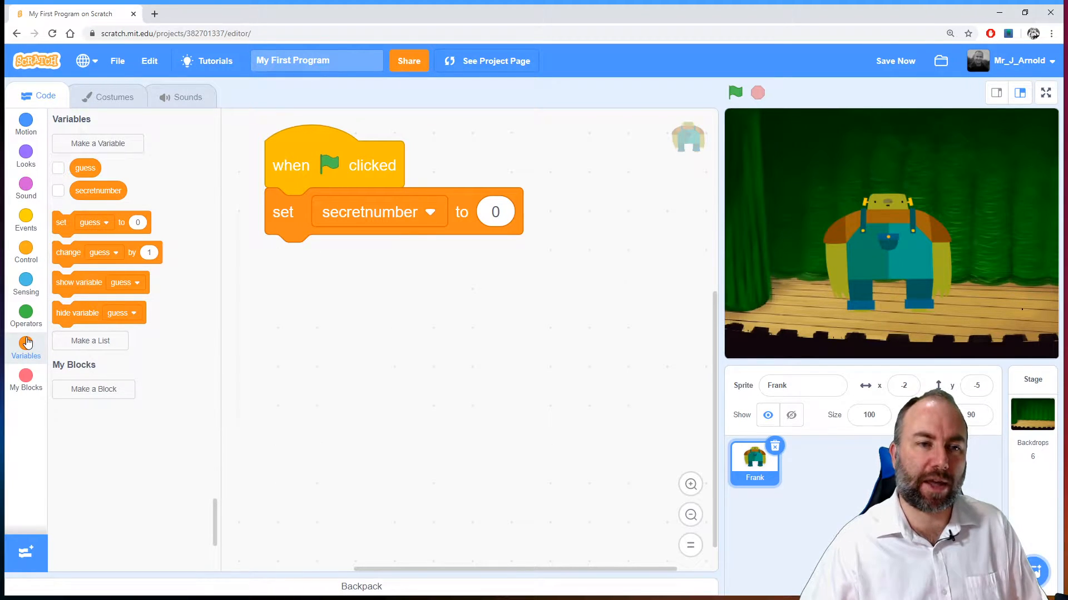
pyautogui.moveTo(31, 314)
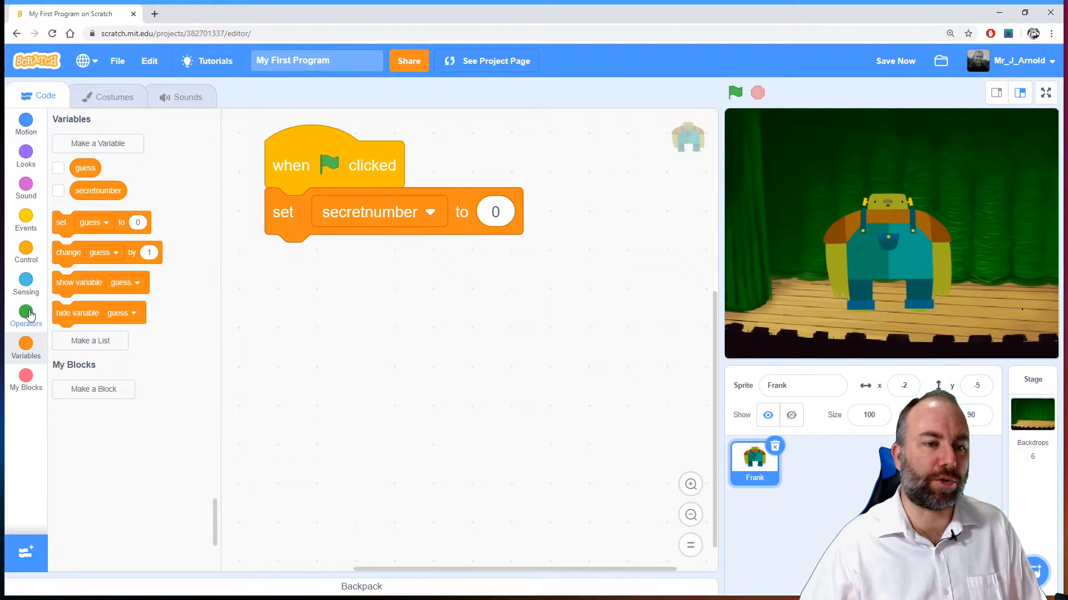
pyautogui.click(26, 313)
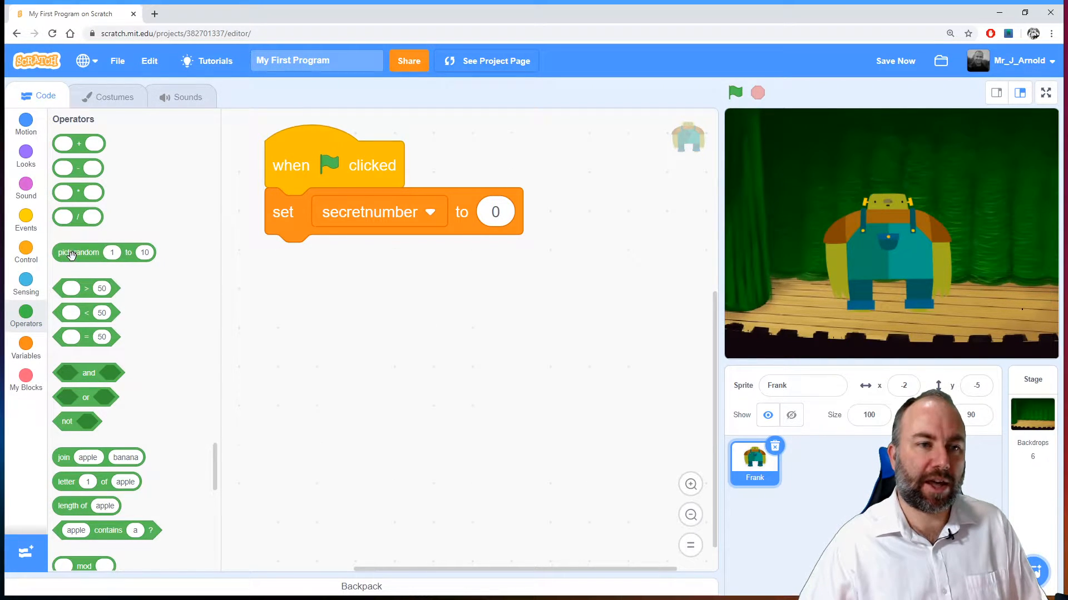
pyautogui.moveTo(75, 224)
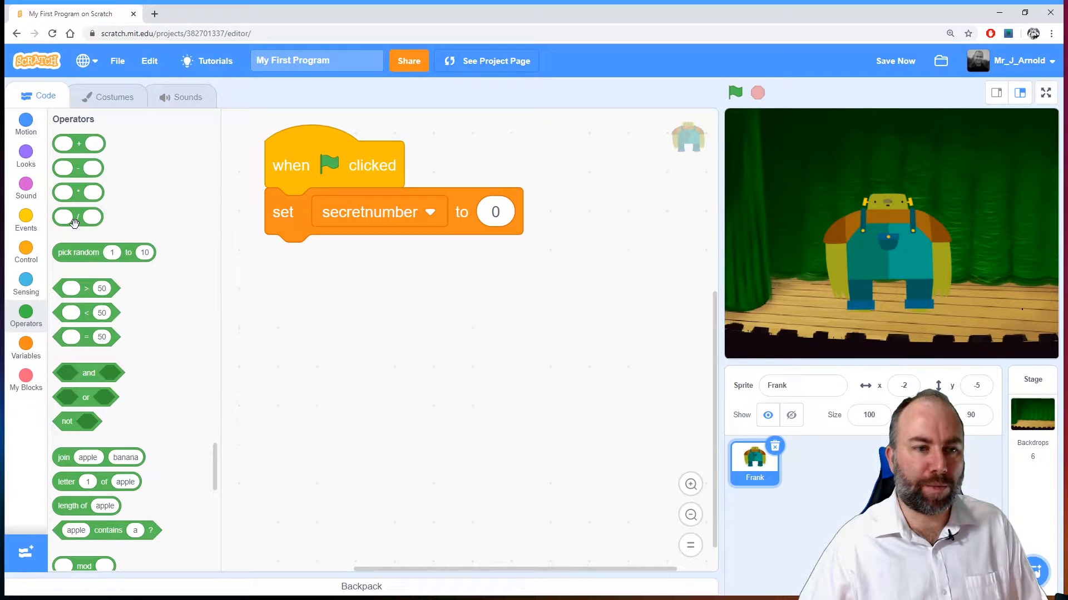
pyautogui.click(895, 60)
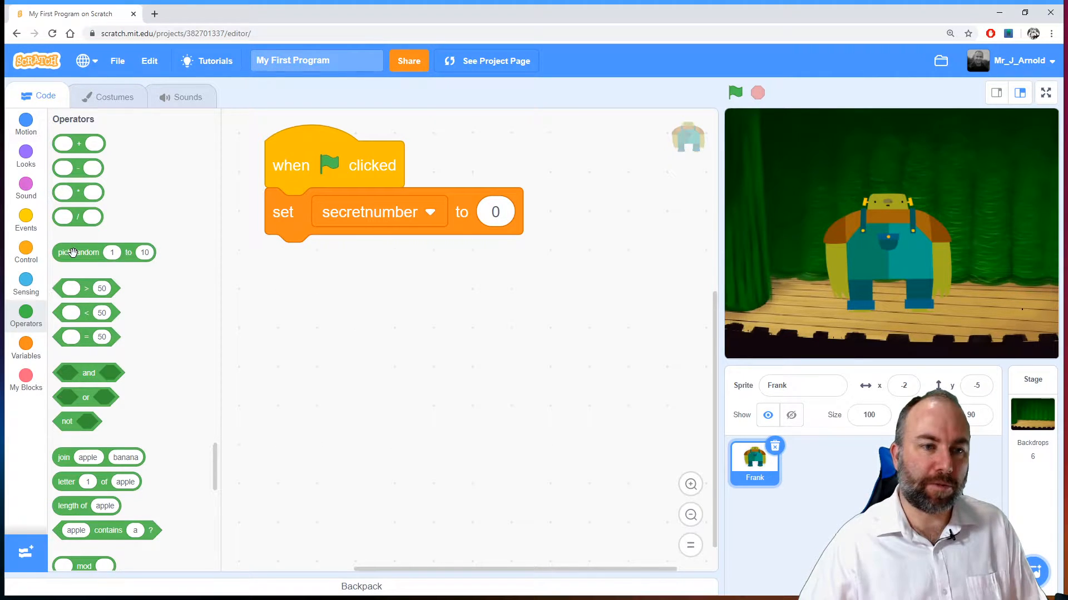
pyautogui.moveTo(79, 252); pyautogui.dragTo(497, 258)
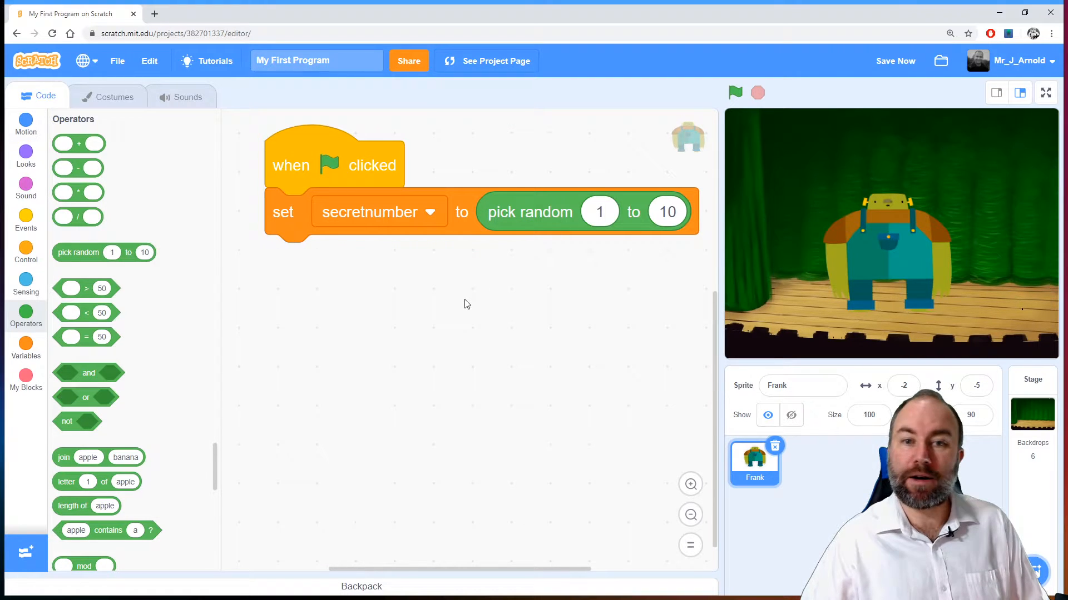
pyautogui.moveTo(554, 292)
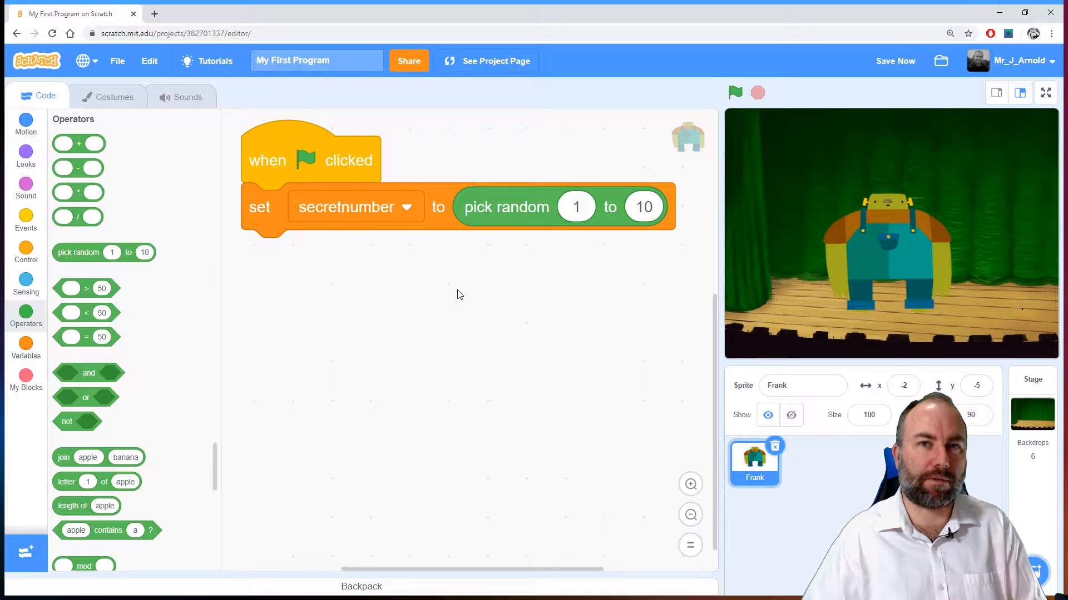
pyautogui.moveTo(26, 249)
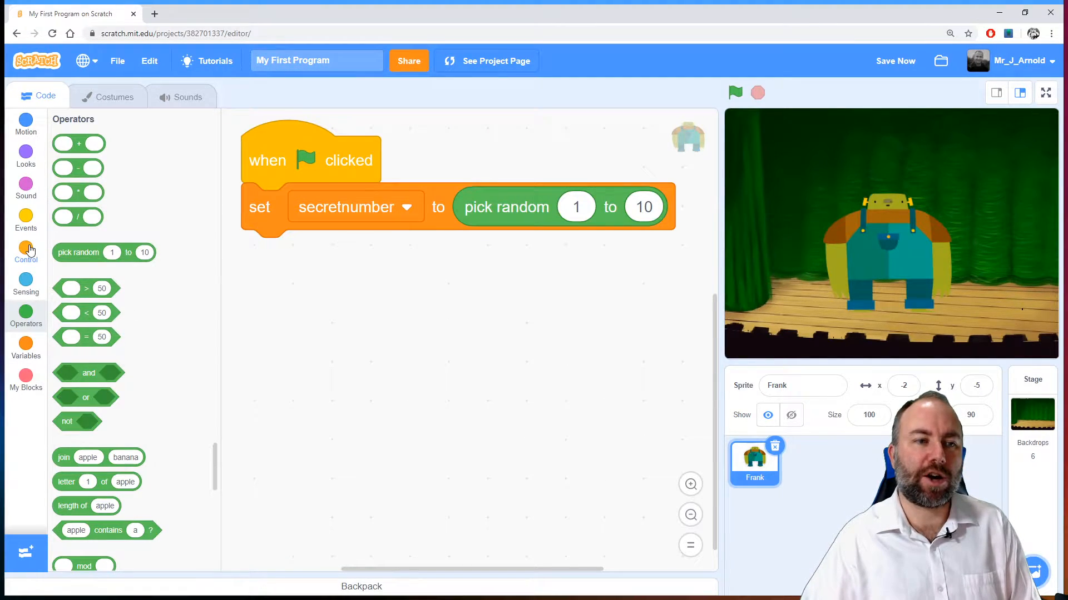
# - Add a 'repeat until guess = secretnumber' loop after the set step
pyautogui.click(26, 250)
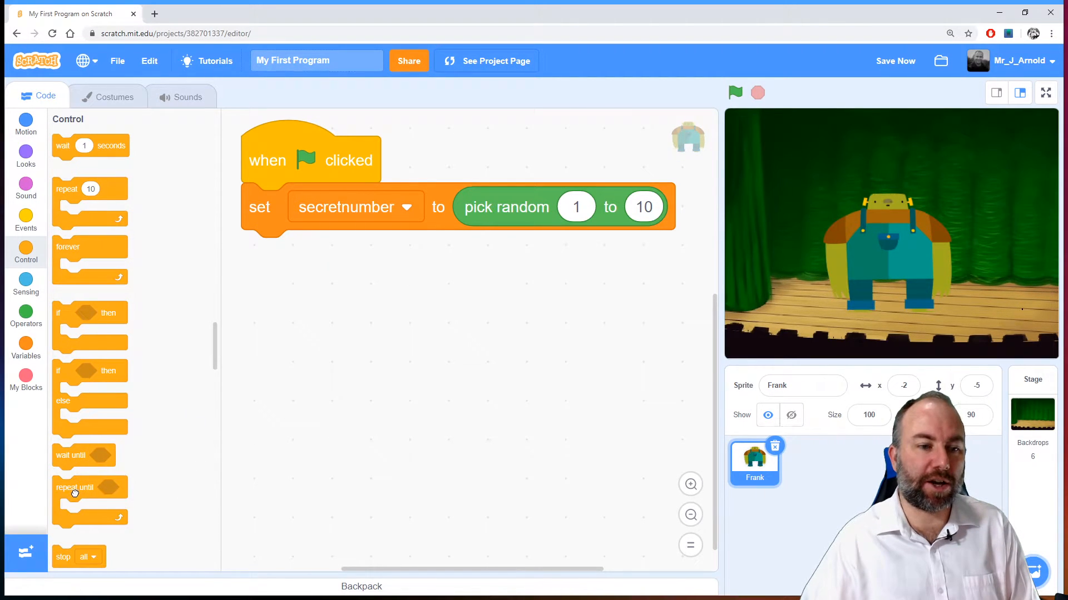
pyautogui.moveTo(75, 488); pyautogui.dragTo(286, 253)
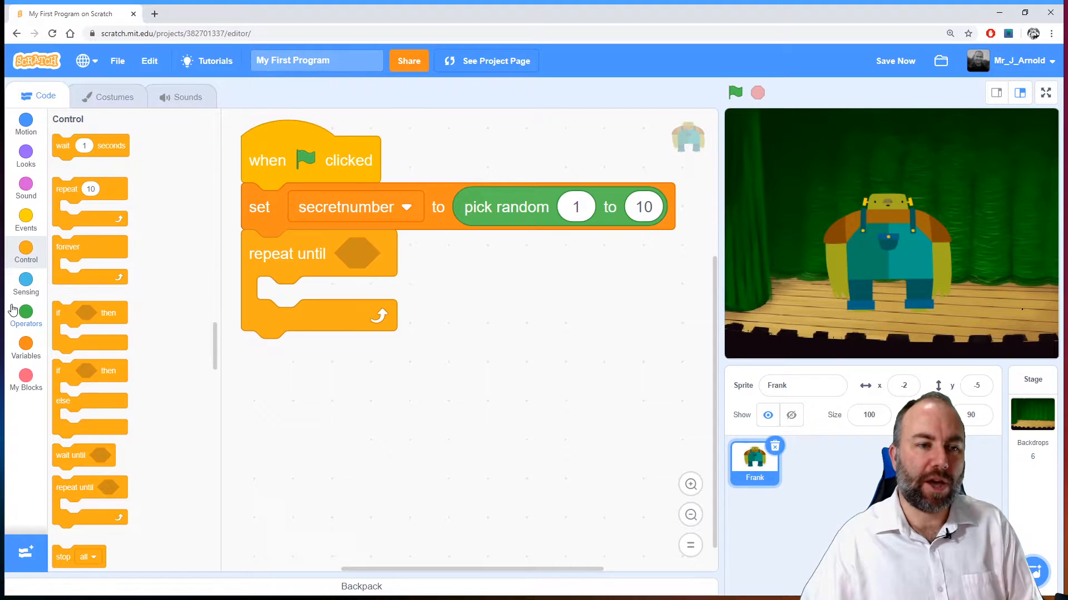
pyautogui.click(26, 314)
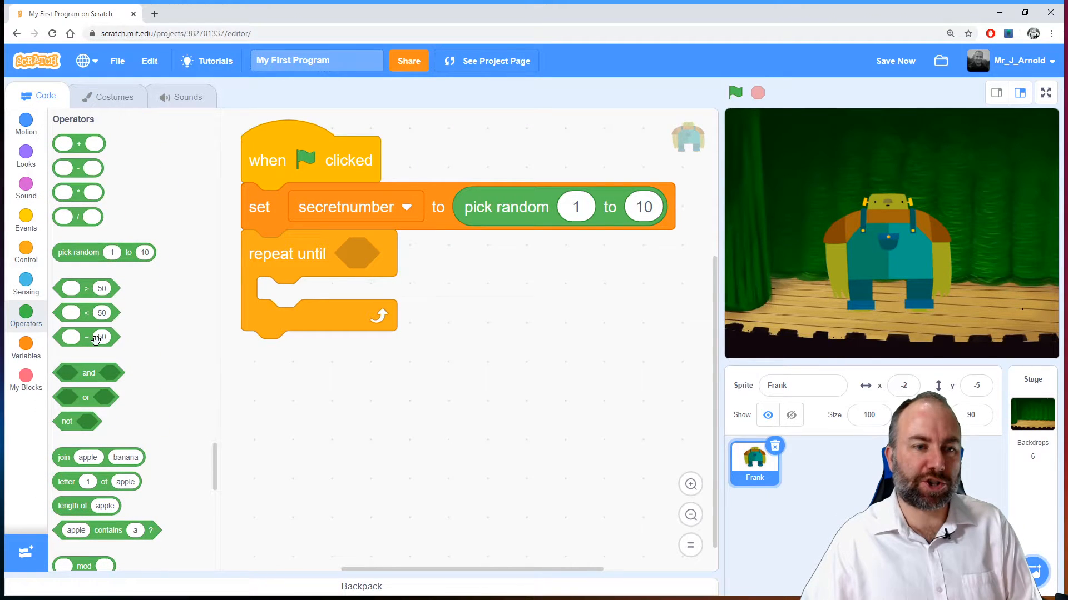
pyautogui.moveTo(86, 337); pyautogui.dragTo(554, 284)
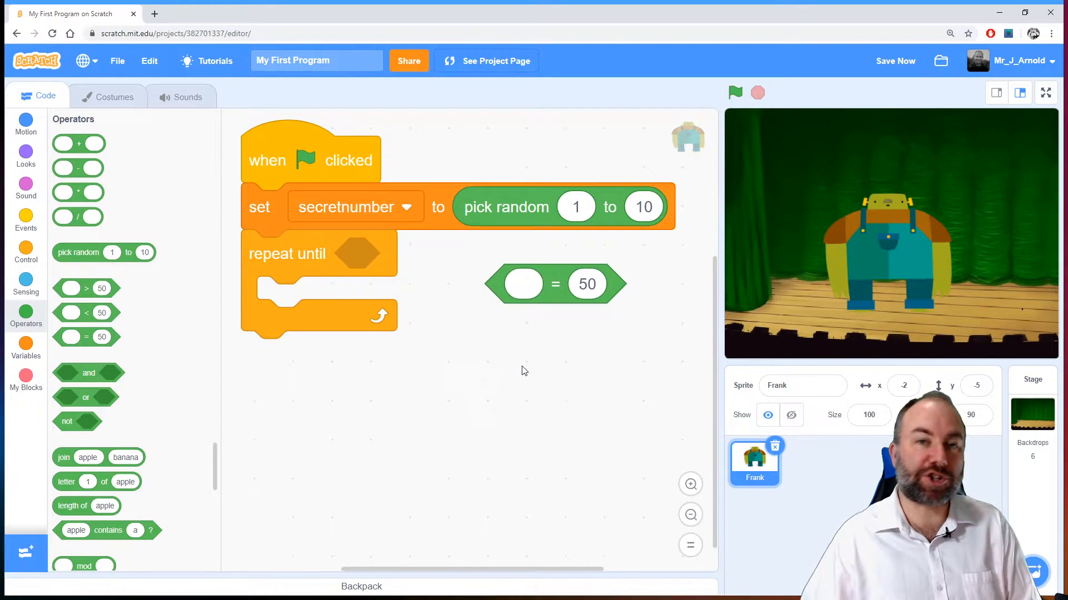
pyautogui.moveTo(558, 309)
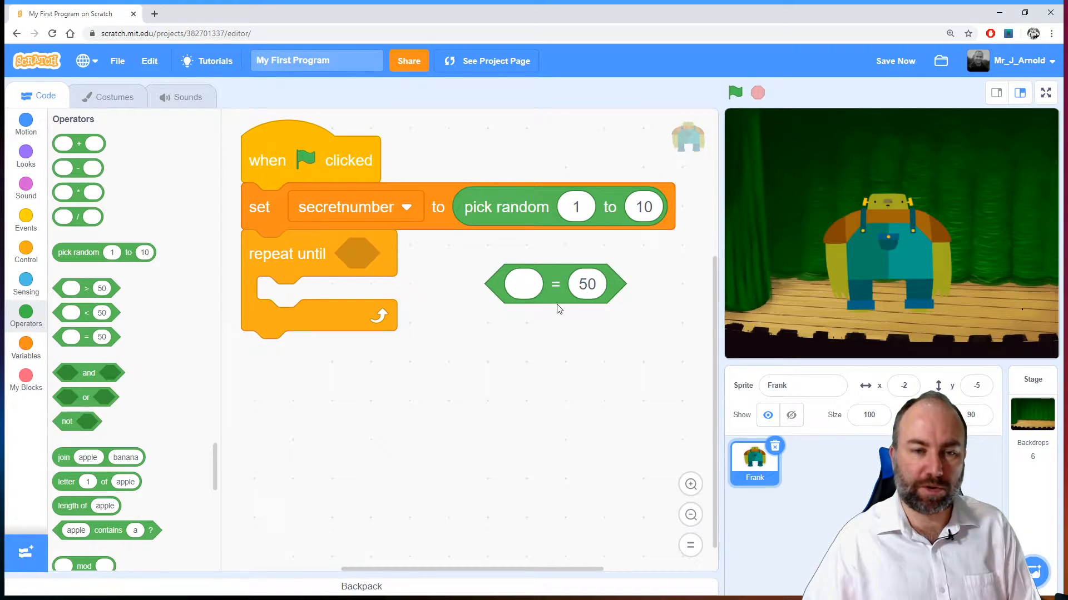
pyautogui.moveTo(554, 284); pyautogui.dragTo(372, 253)
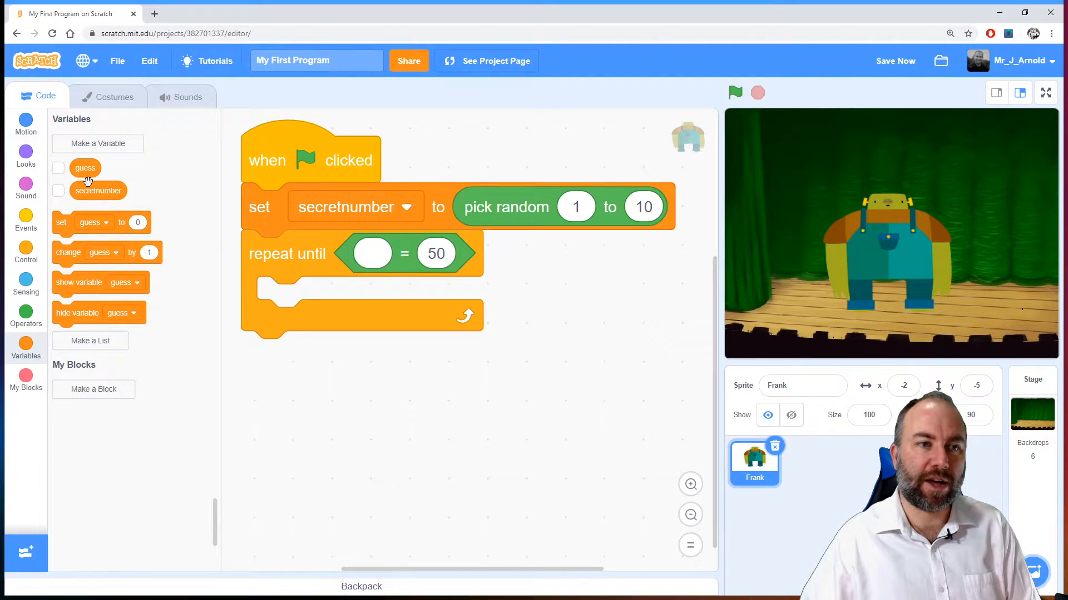
pyautogui.moveTo(85, 167); pyautogui.dragTo(371, 254)
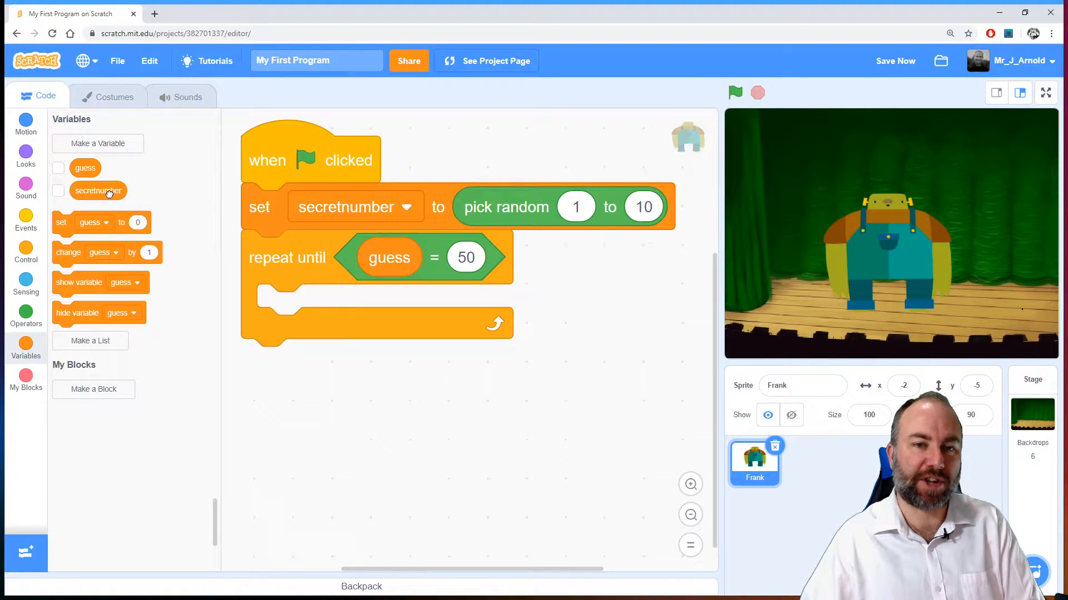
pyautogui.moveTo(98, 190); pyautogui.dragTo(467, 258)
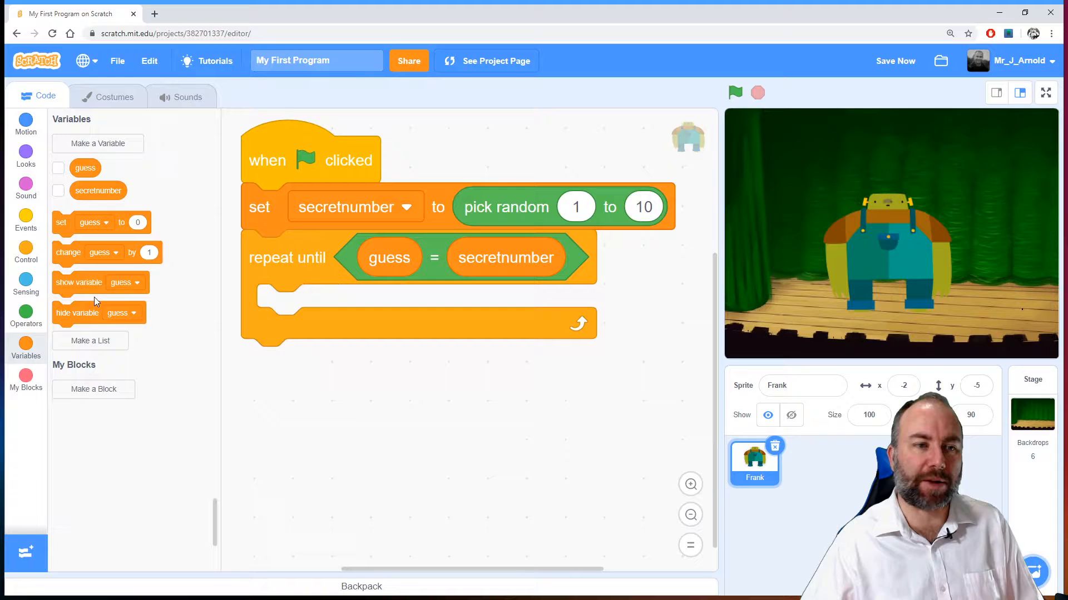
# - Inside the loop, ask 'What is your guess?' and set guess to answer
pyautogui.click(25, 282)
pyautogui.write('What is your gu')
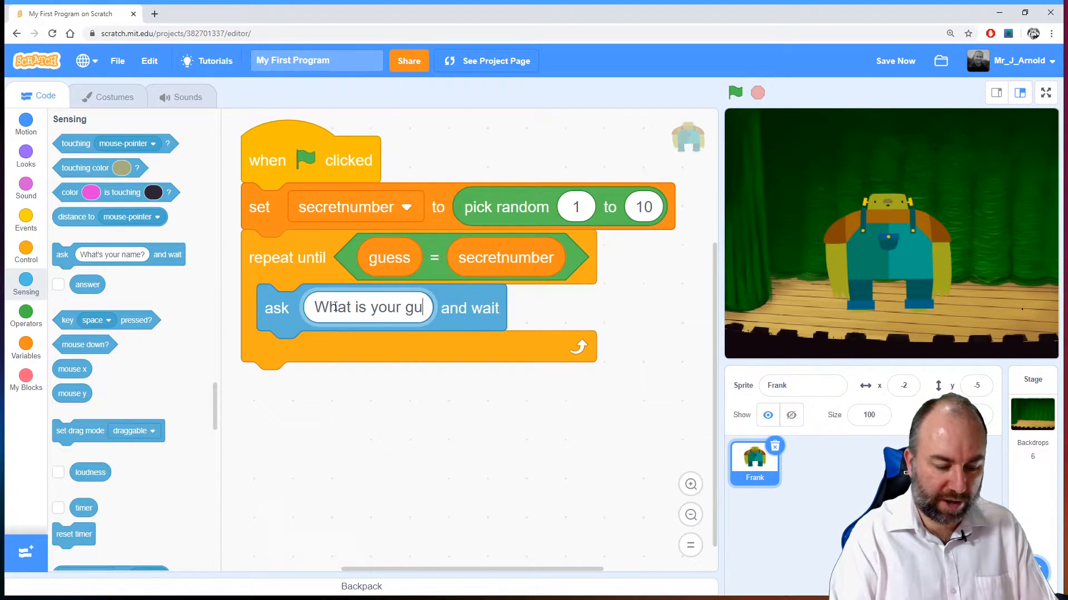
pyautogui.write('ess?')
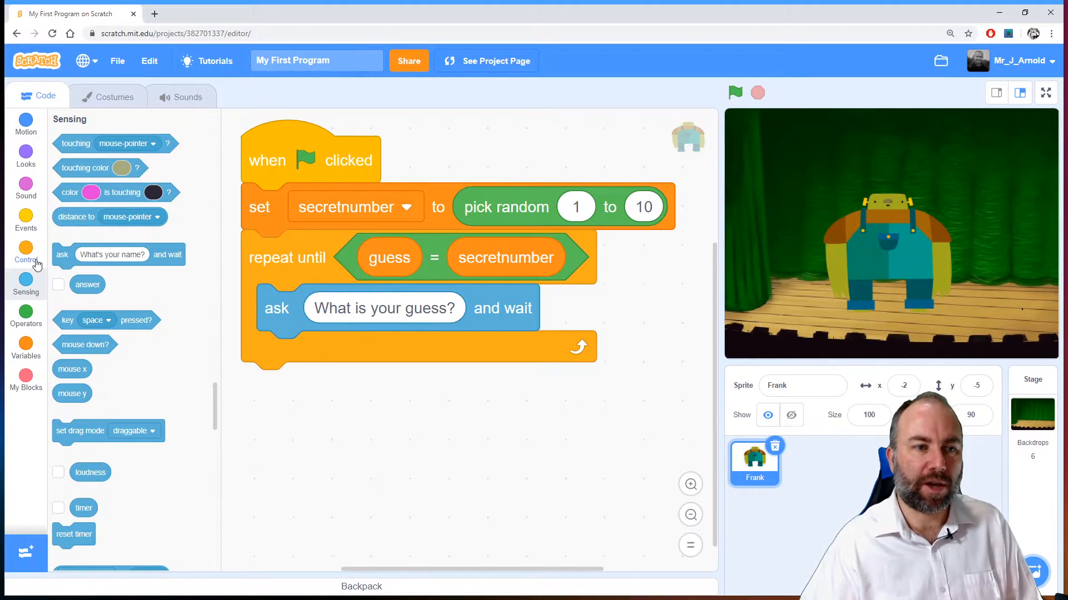
pyautogui.click(26, 346)
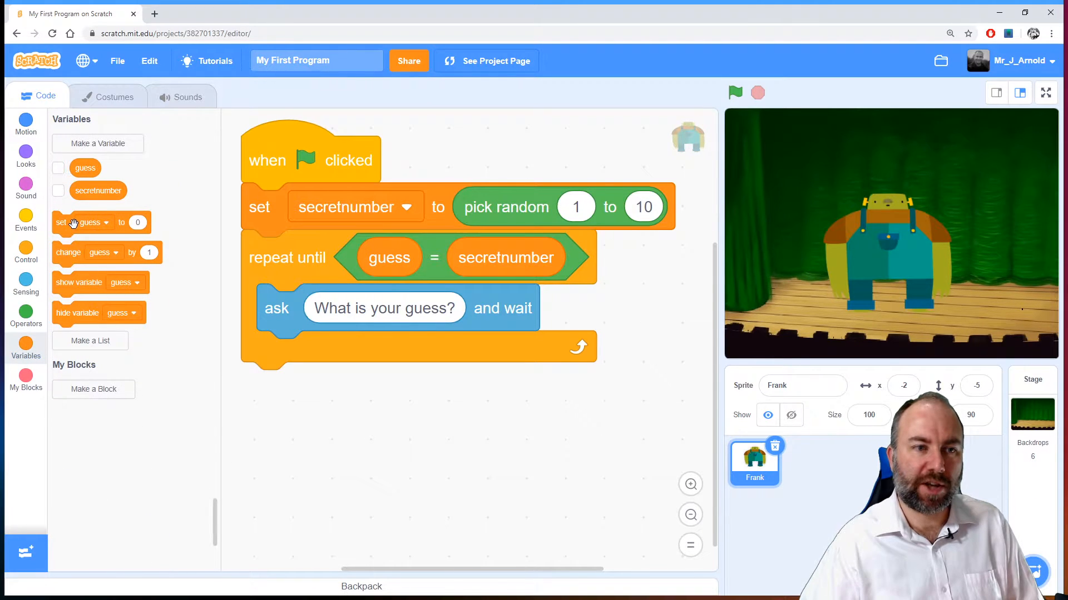
pyautogui.moveTo(82, 221); pyautogui.dragTo(275, 355)
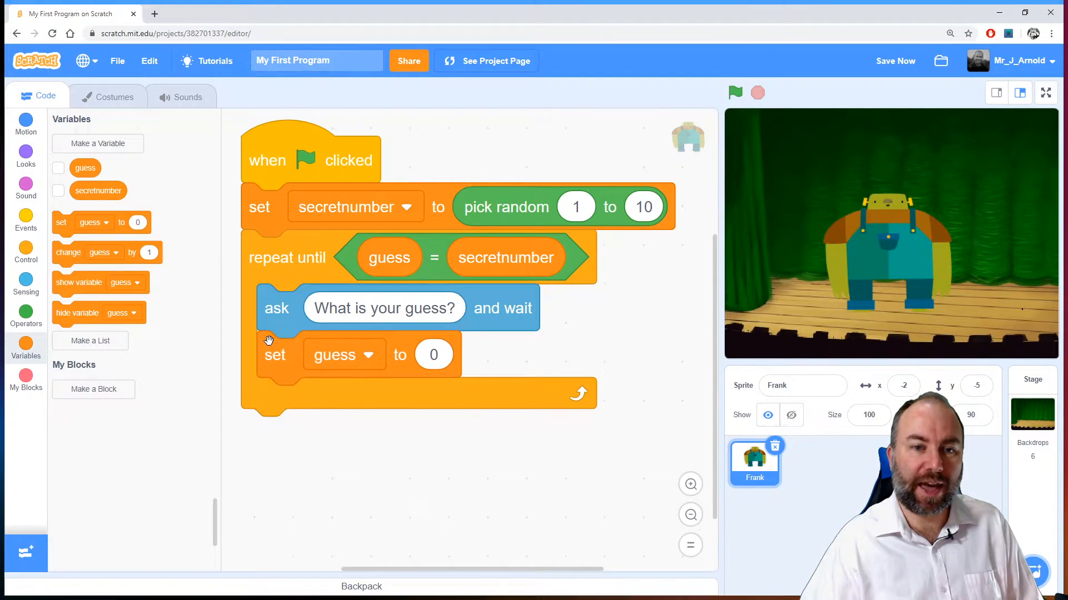
pyautogui.click(26, 282)
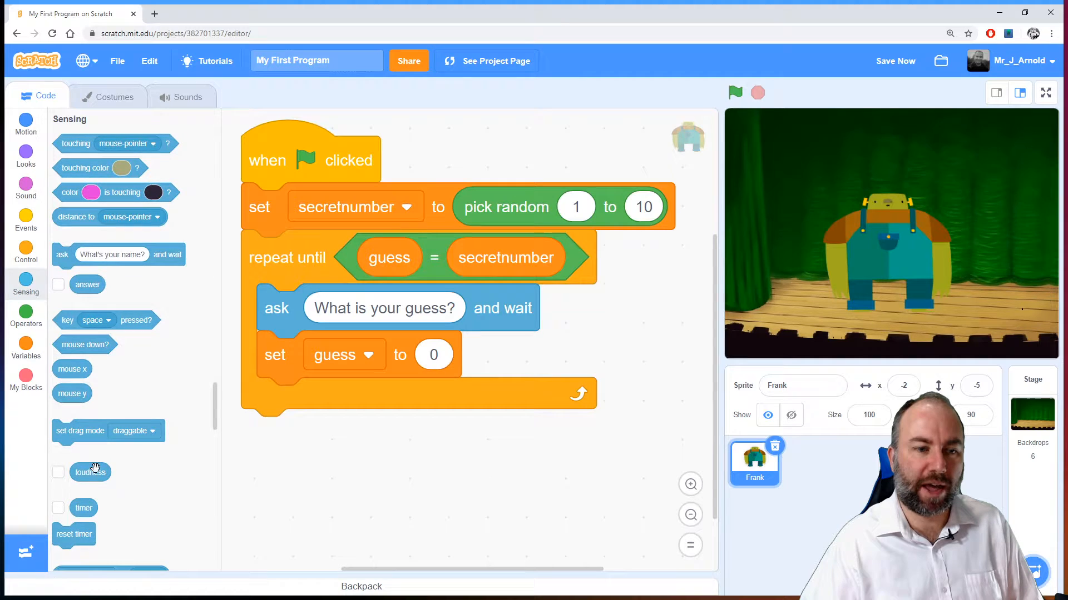
pyautogui.moveTo(88, 285); pyautogui.dragTo(453, 367)
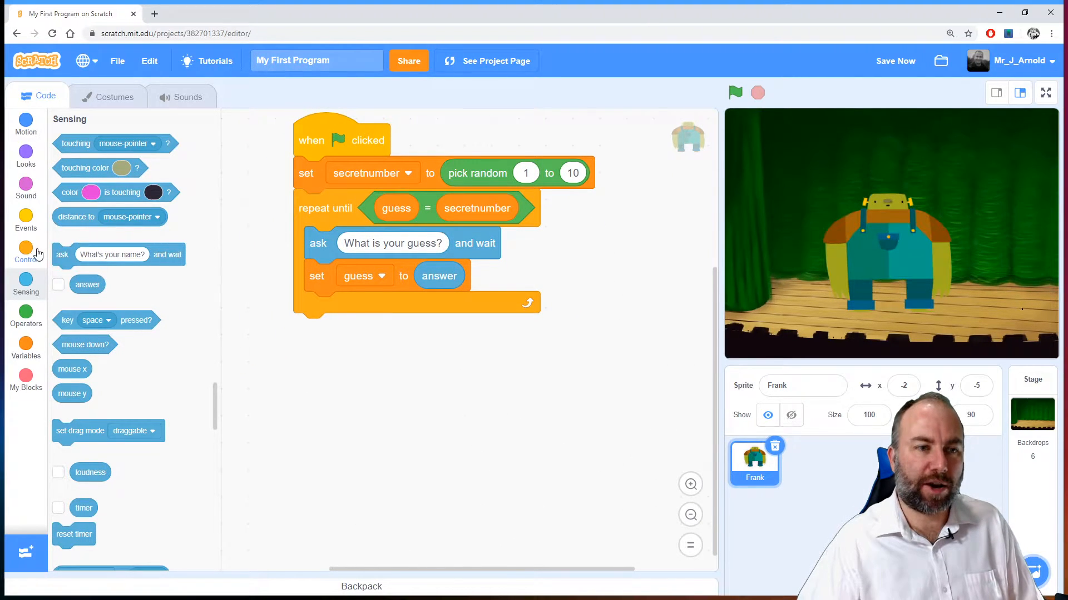
# - Nest an if-else in another's else branch and place both after 'set guess to answer'
pyautogui.click(25, 250)
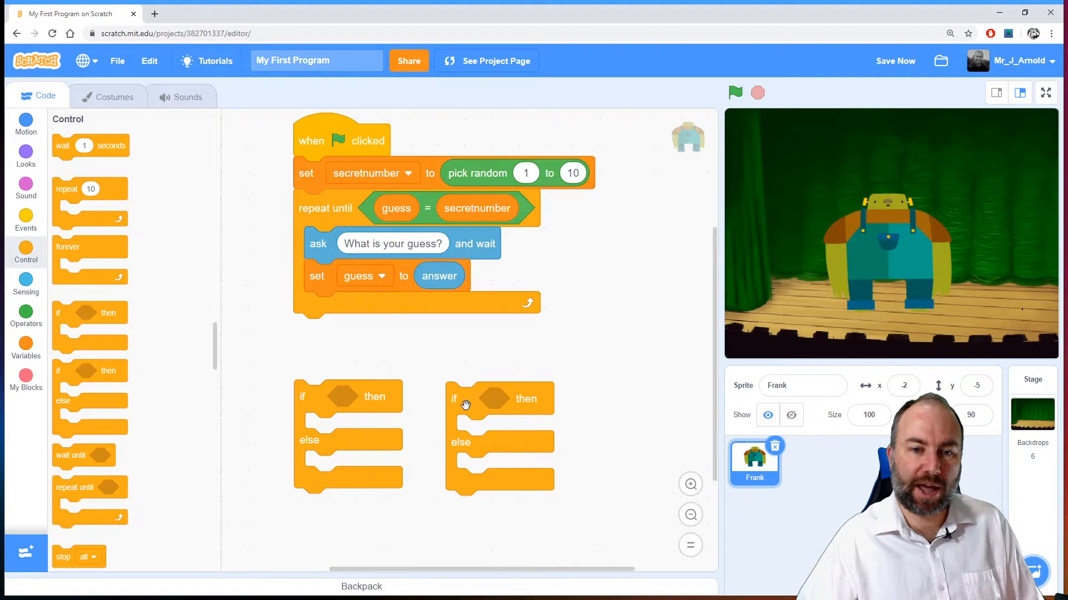
pyautogui.moveTo(452, 398); pyautogui.dragTo(428, 445)
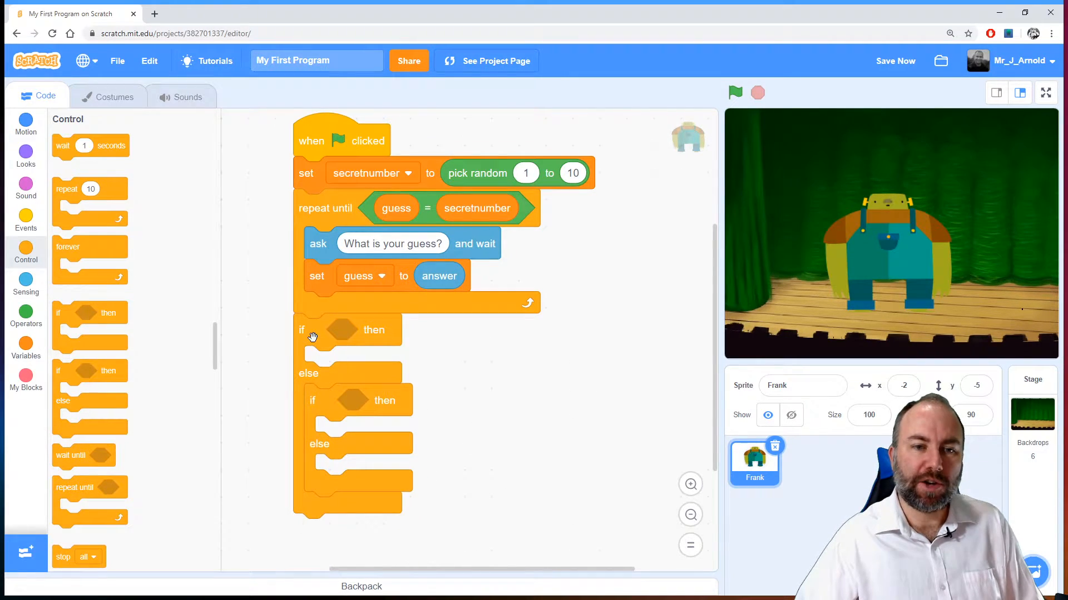
pyautogui.moveTo(301, 330); pyautogui.dragTo(446, 400)
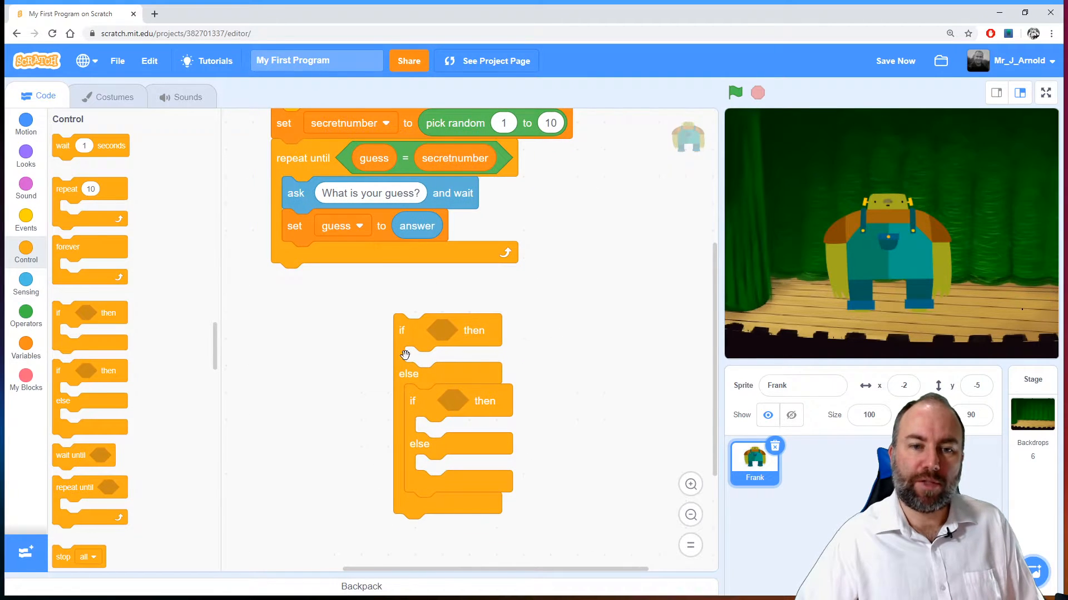
pyautogui.moveTo(521, 431)
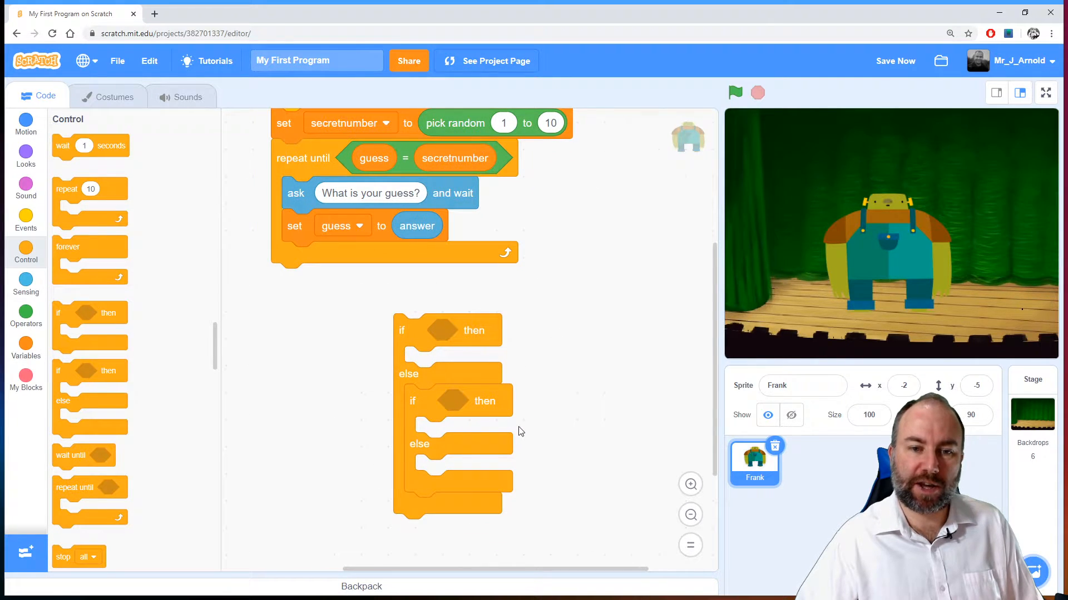
pyautogui.moveTo(435, 357)
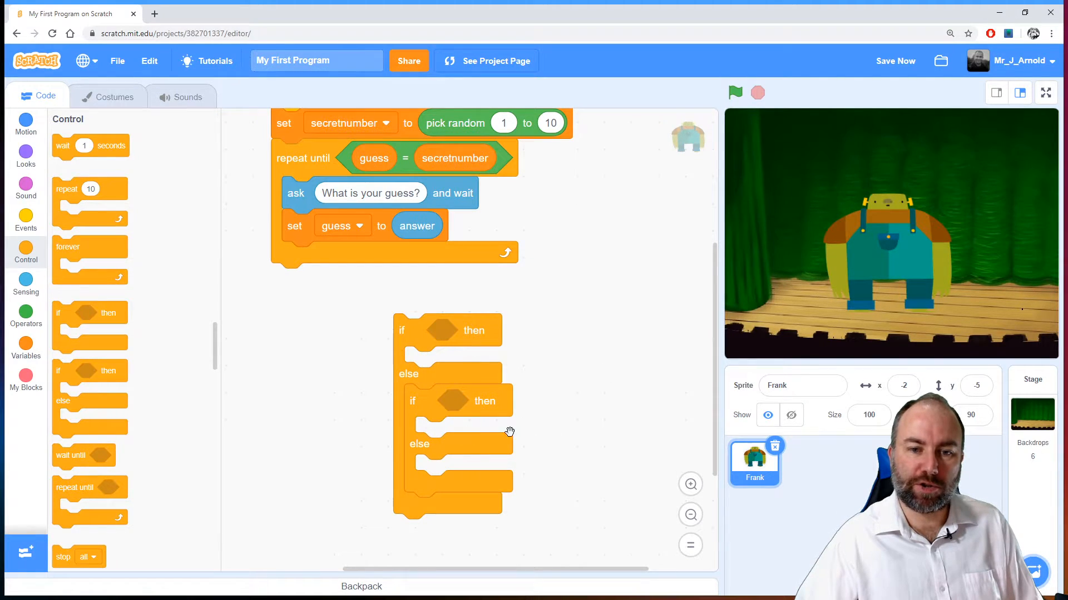
pyautogui.moveTo(571, 422)
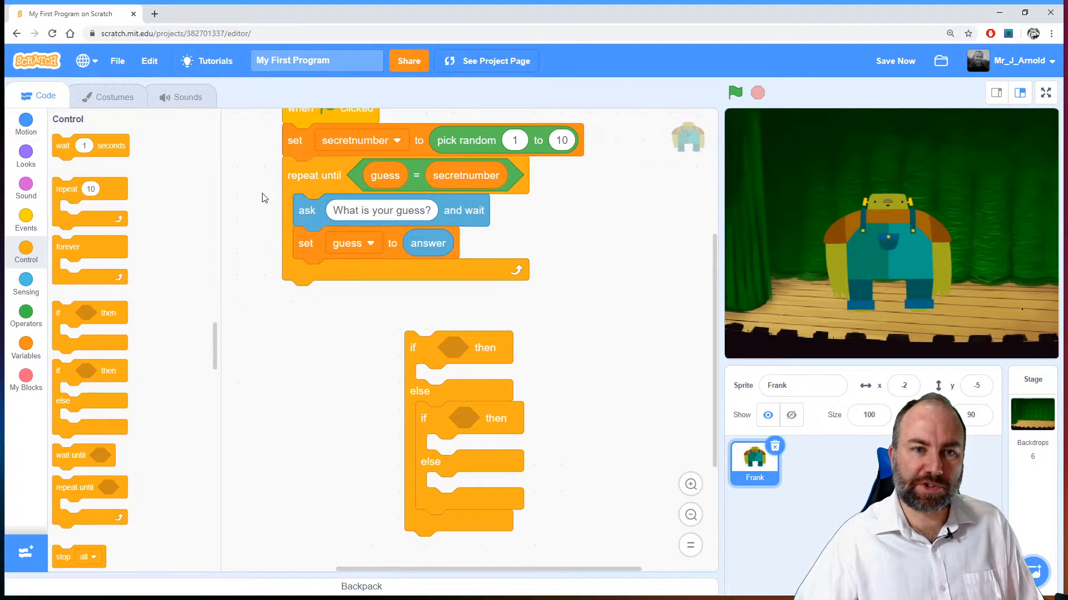
pyautogui.moveTo(304, 181)
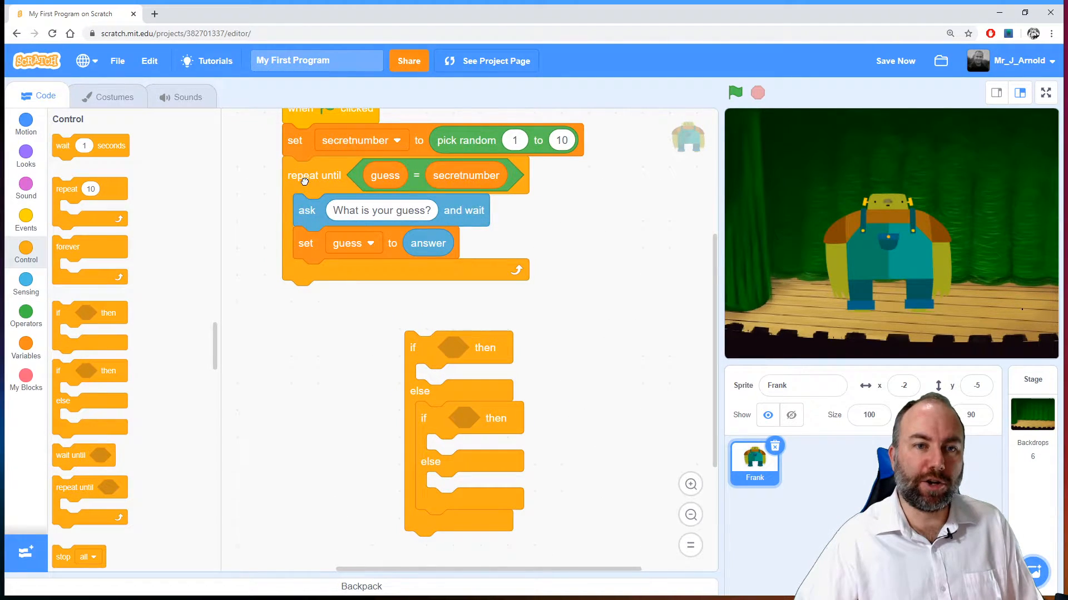
pyautogui.moveTo(314, 175); pyautogui.dragTo(287, 213)
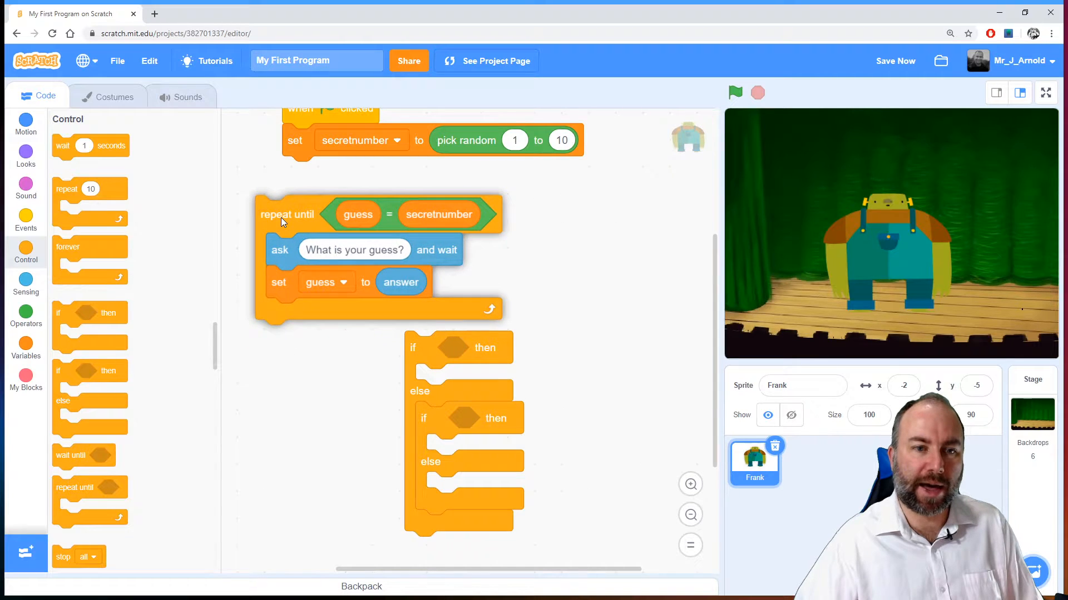
pyautogui.moveTo(287, 213); pyautogui.dragTo(314, 176)
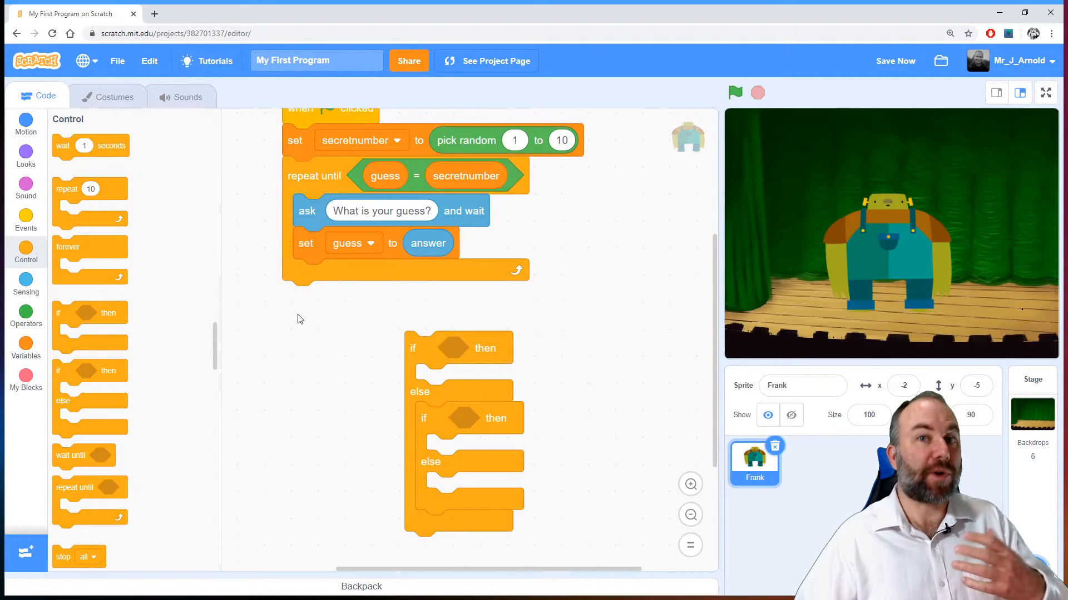
pyautogui.moveTo(337, 331)
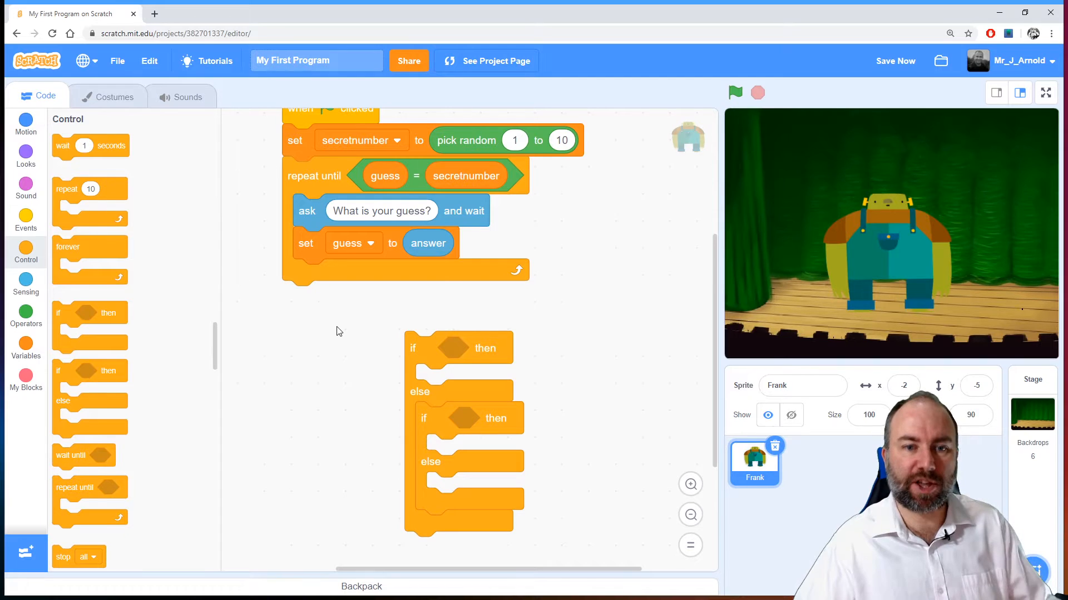
pyautogui.moveTo(412, 348); pyautogui.dragTo(316, 325)
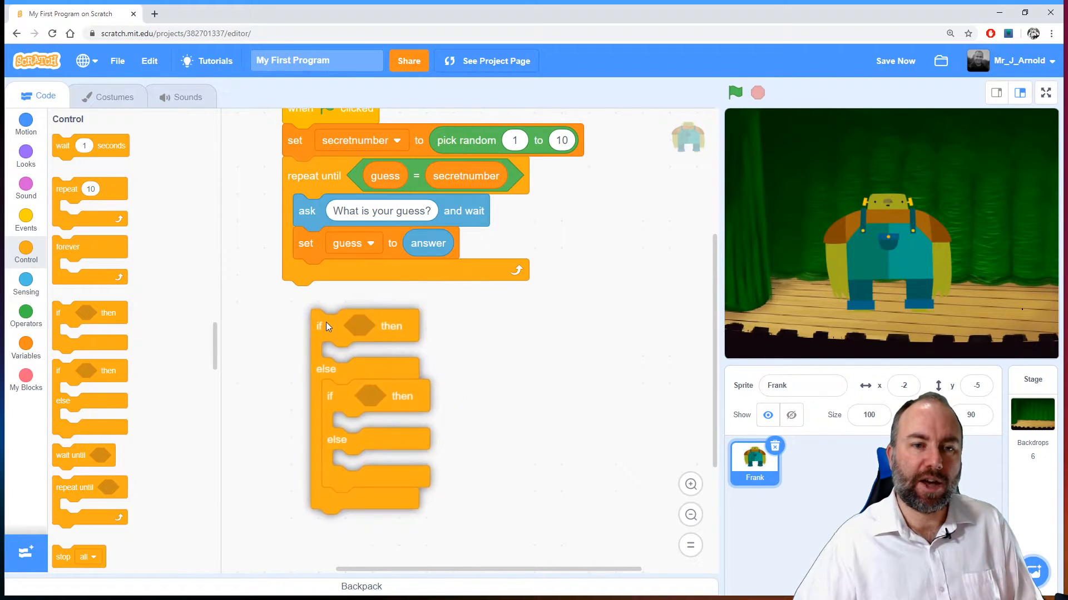
pyautogui.moveTo(318, 327); pyautogui.dragTo(300, 279)
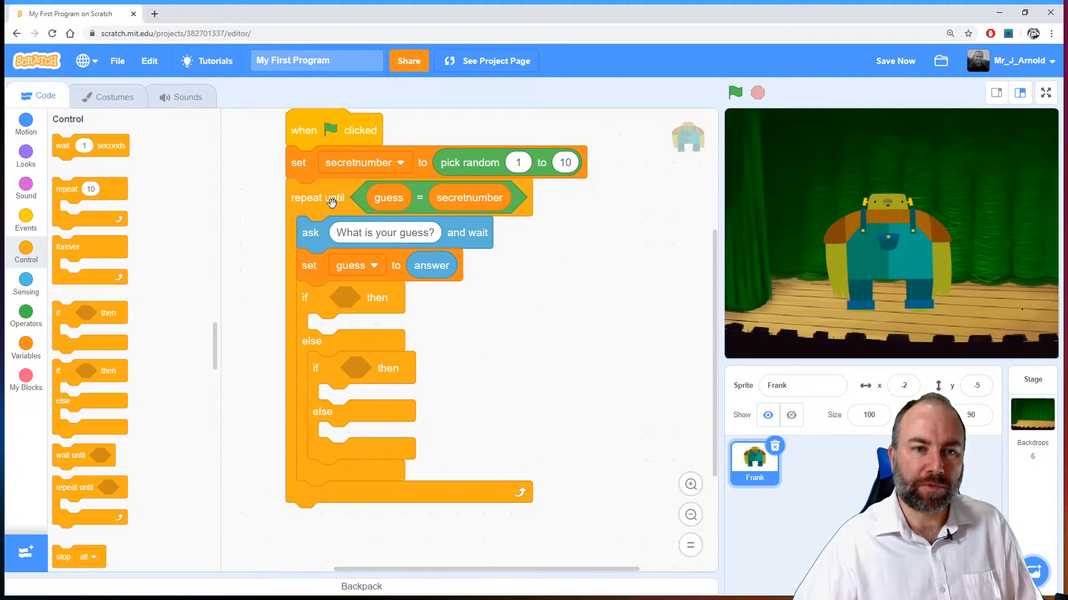
pyautogui.moveTo(330, 197); pyautogui.dragTo(333, 208)
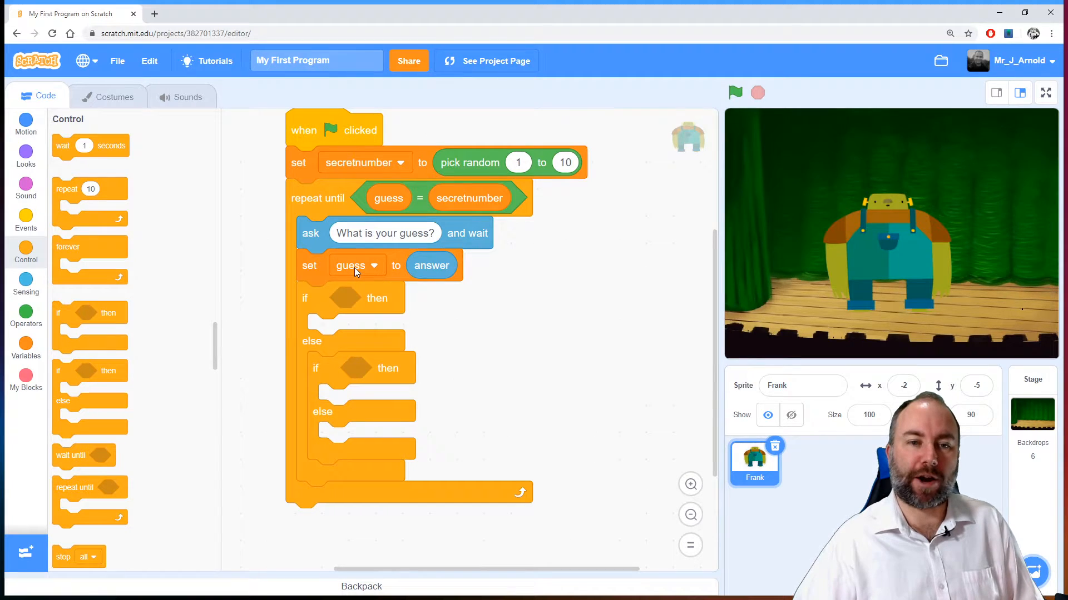
pyautogui.moveTo(553, 322)
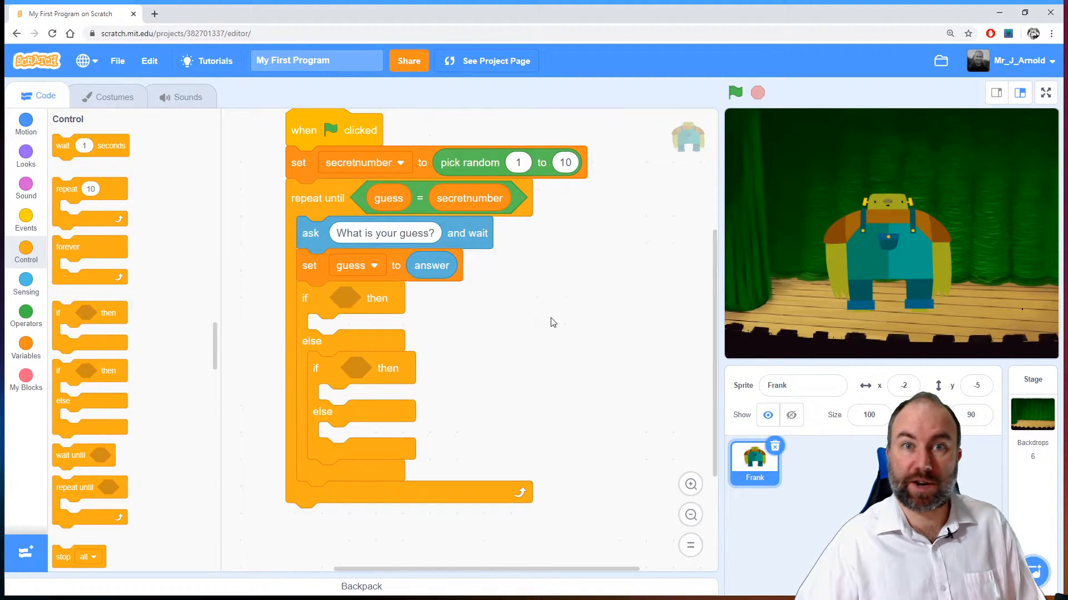
pyautogui.moveTo(546, 352)
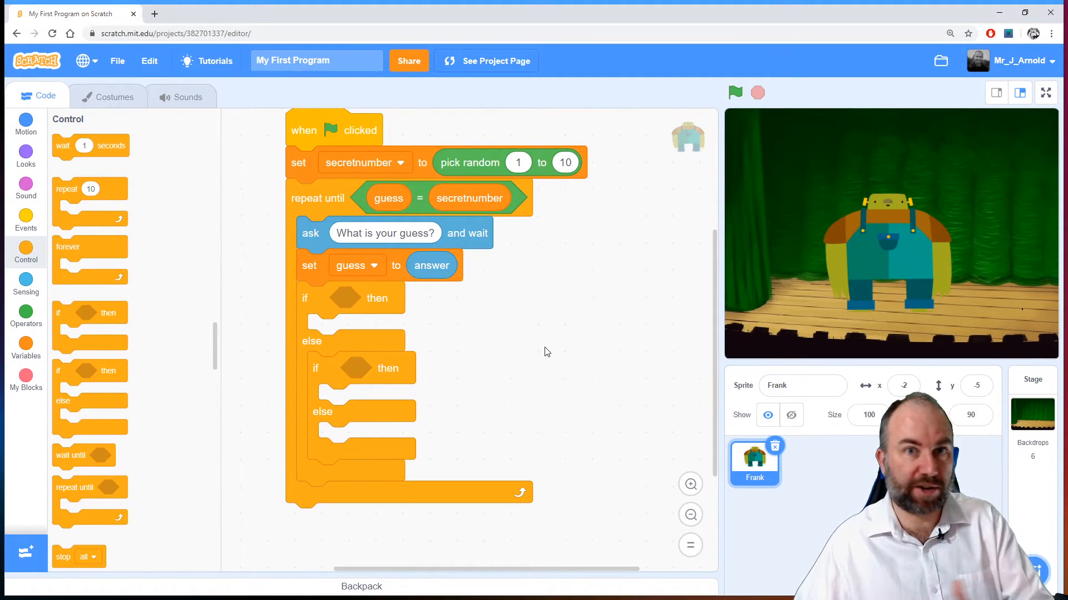
pyautogui.moveTo(415, 350)
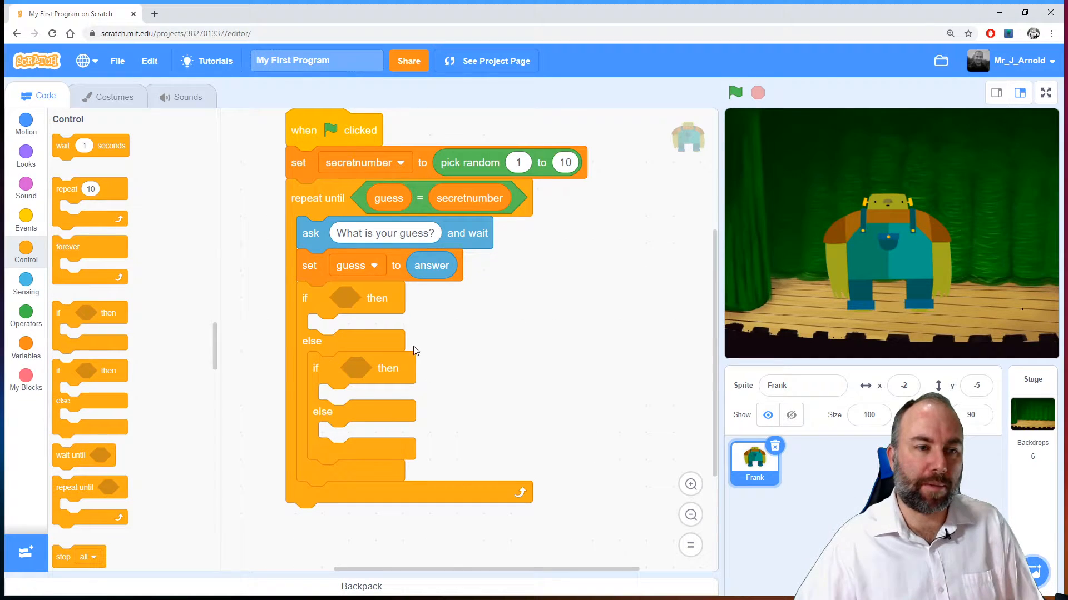
# - Give the outer if the condition guess = secretnumber
pyautogui.click(25, 324)
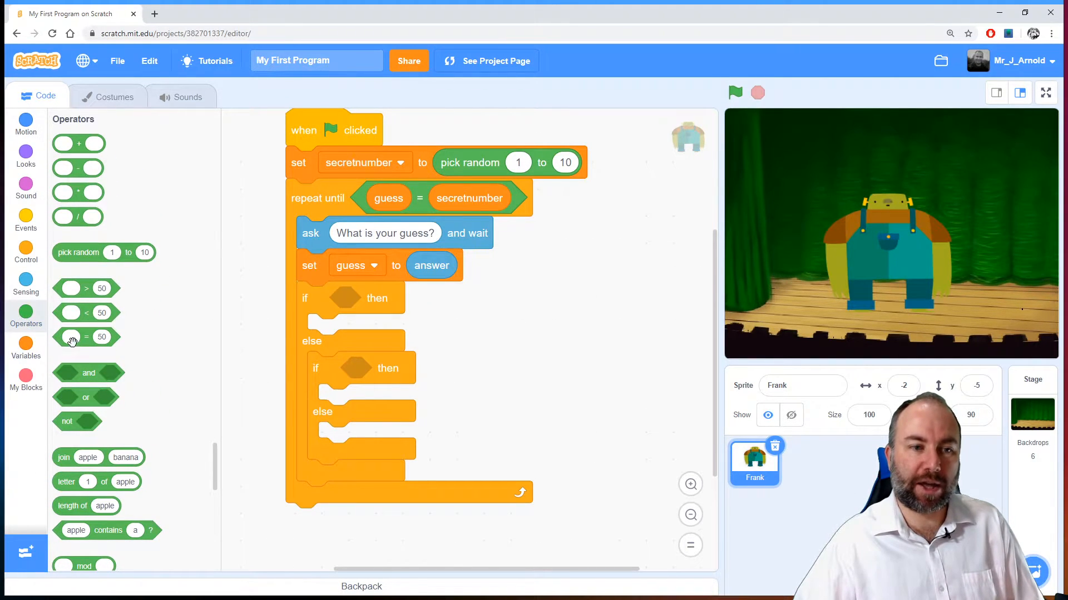
pyautogui.moveTo(73, 337); pyautogui.dragTo(347, 304)
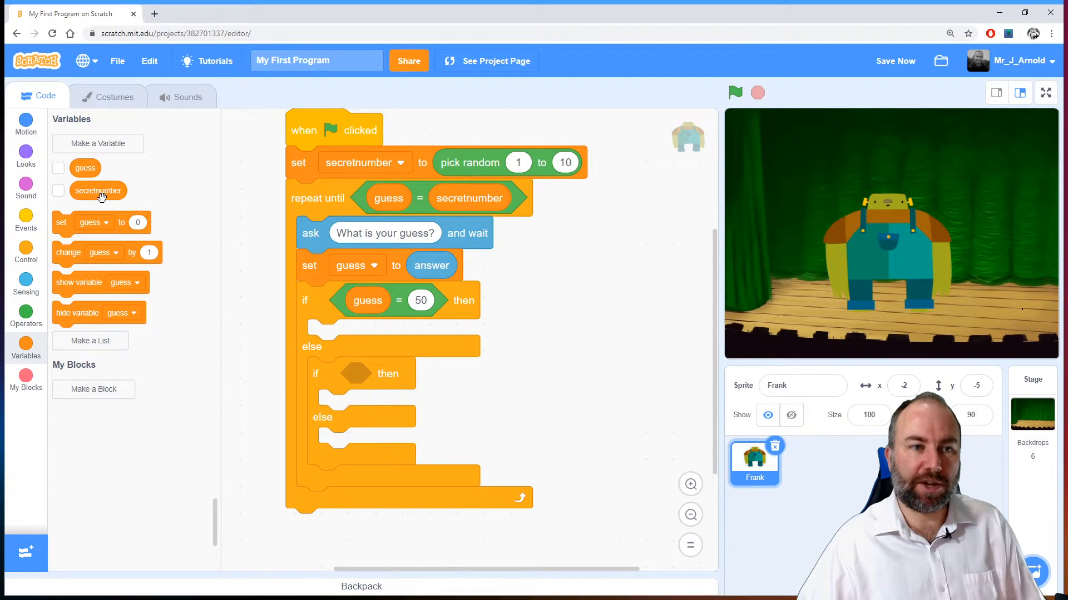
pyautogui.moveTo(98, 191); pyautogui.dragTo(421, 300)
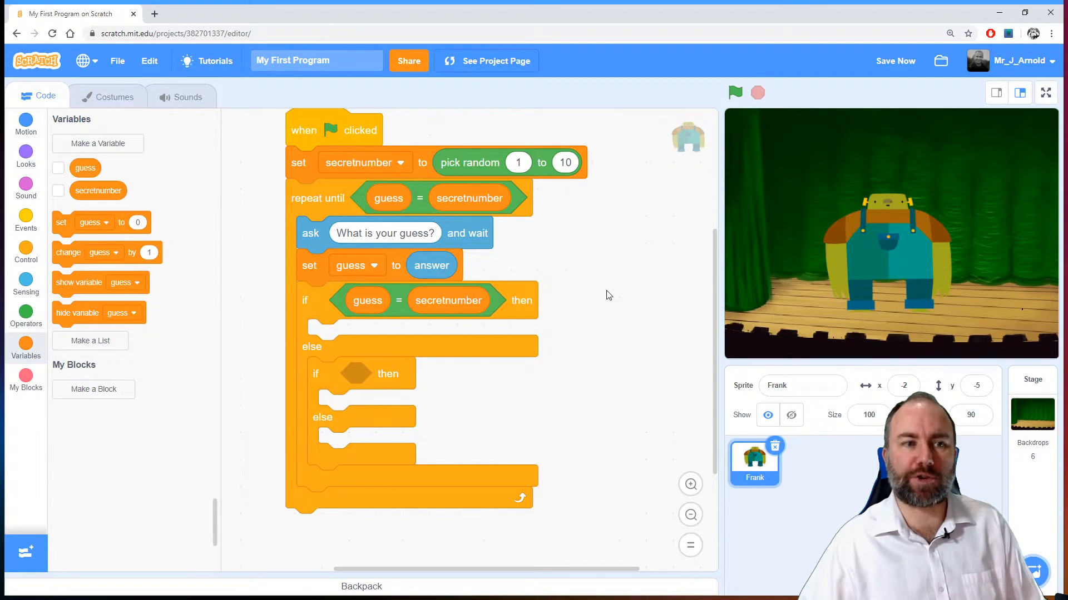
# - Make Frank say 'Congratulations, that's right!' for 2 seconds in that branch
pyautogui.click(25, 153)
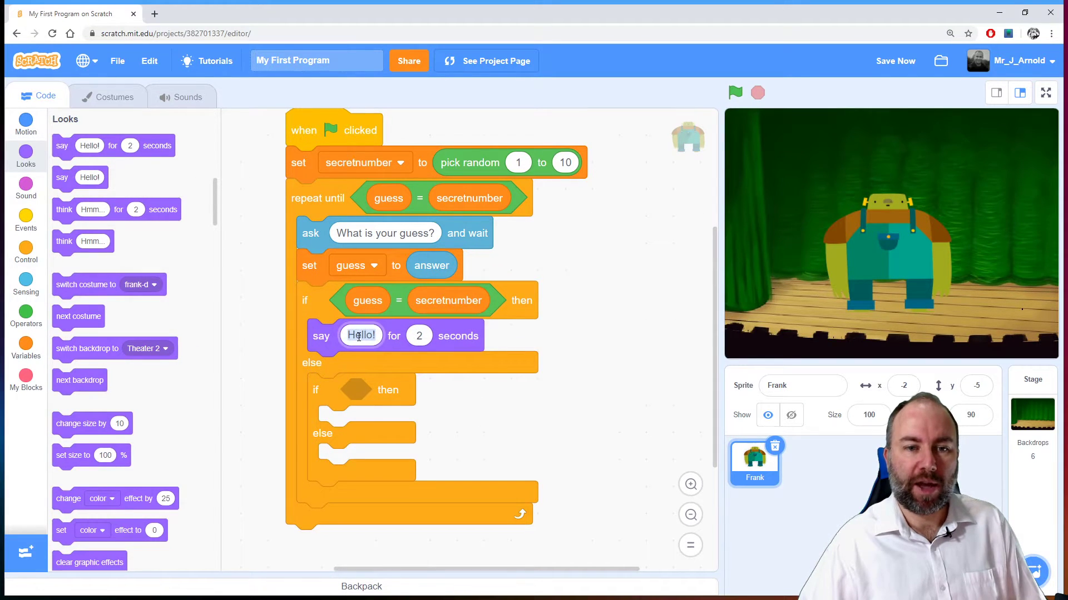
pyautogui.write("Congratulations, that's right")
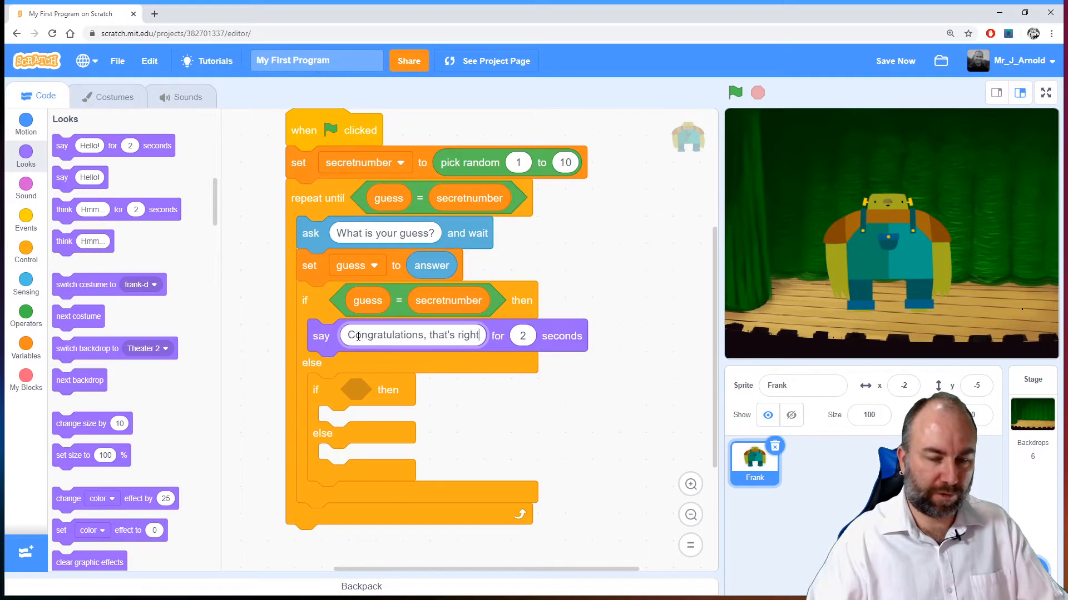
pyautogui.click(647, 263)
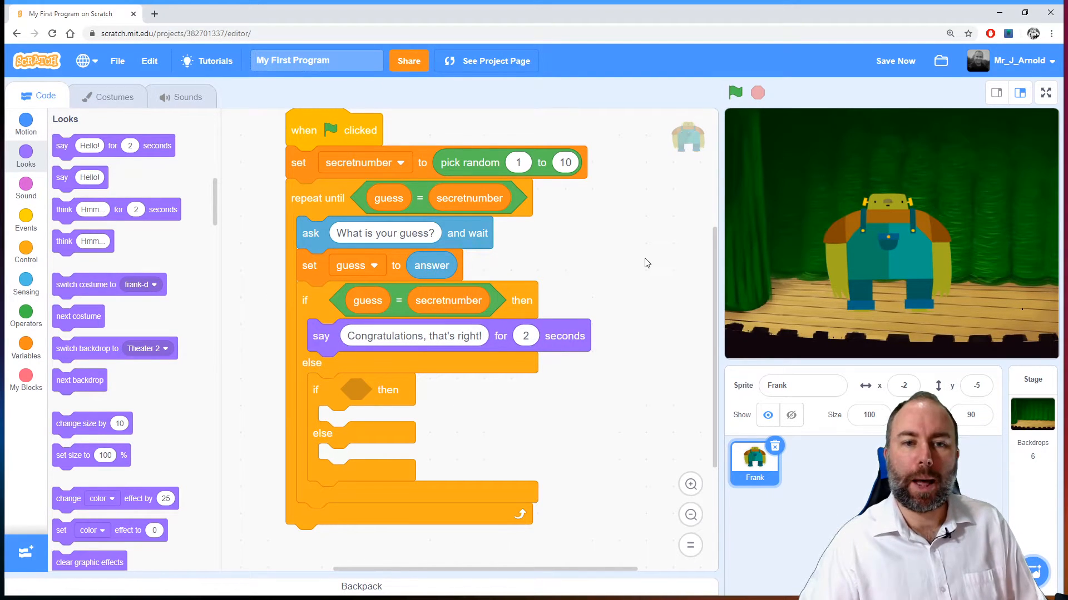
pyautogui.moveTo(637, 272)
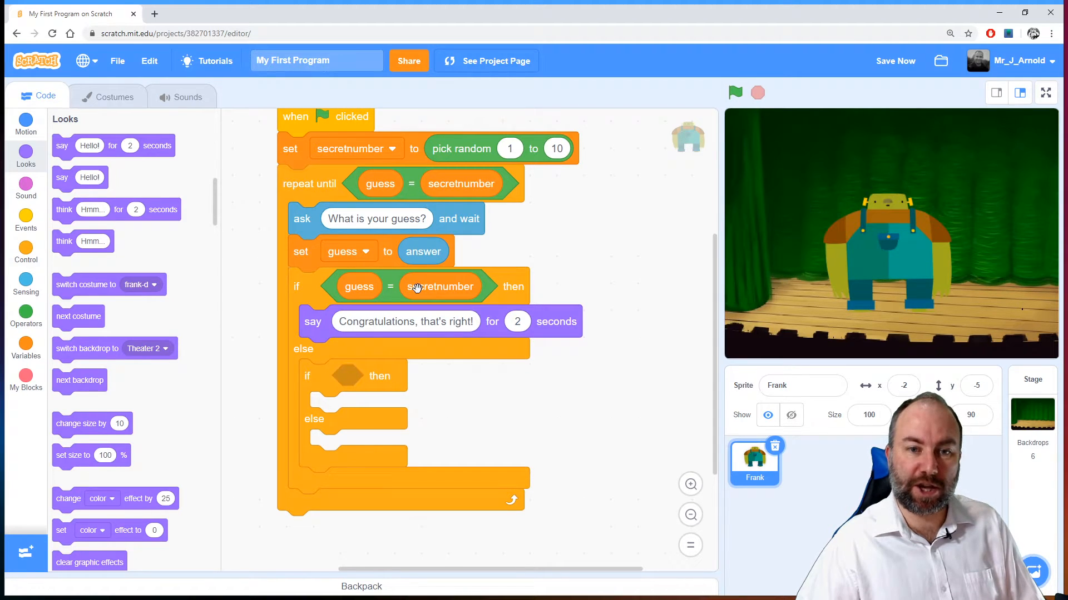
pyautogui.moveTo(427, 322)
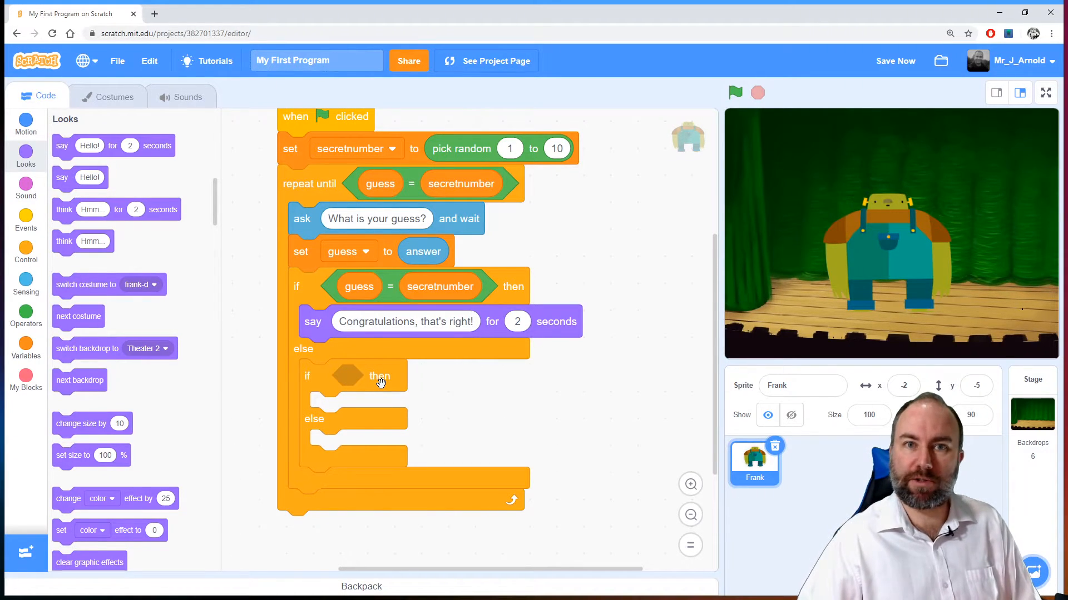
pyautogui.moveTo(21, 315)
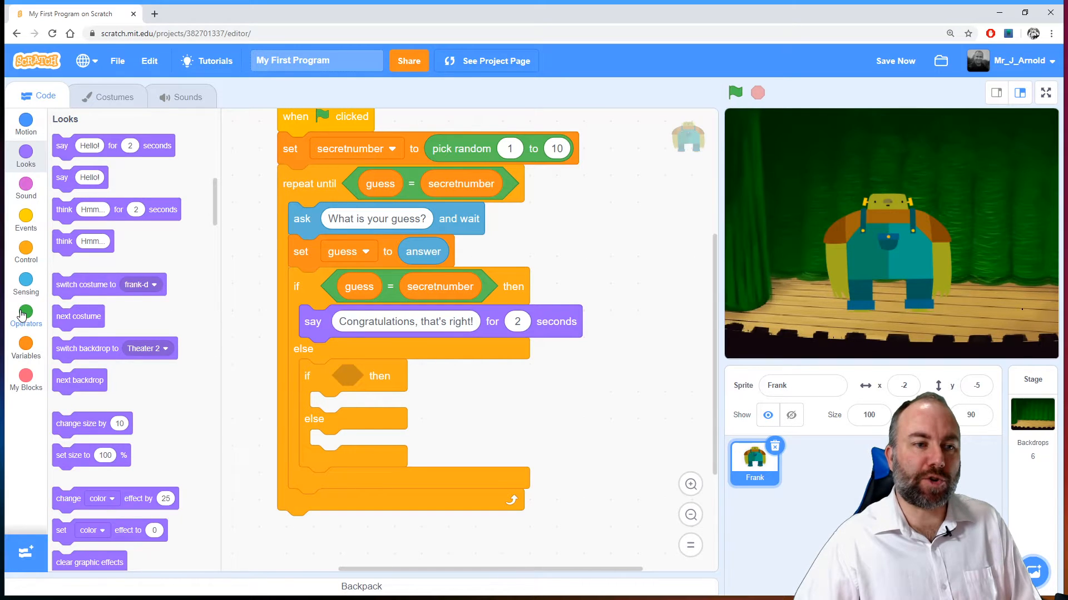
# - Test guess > secretnumber in the inner if, saying 'That's too high' or 'That's too low'
pyautogui.click(26, 316)
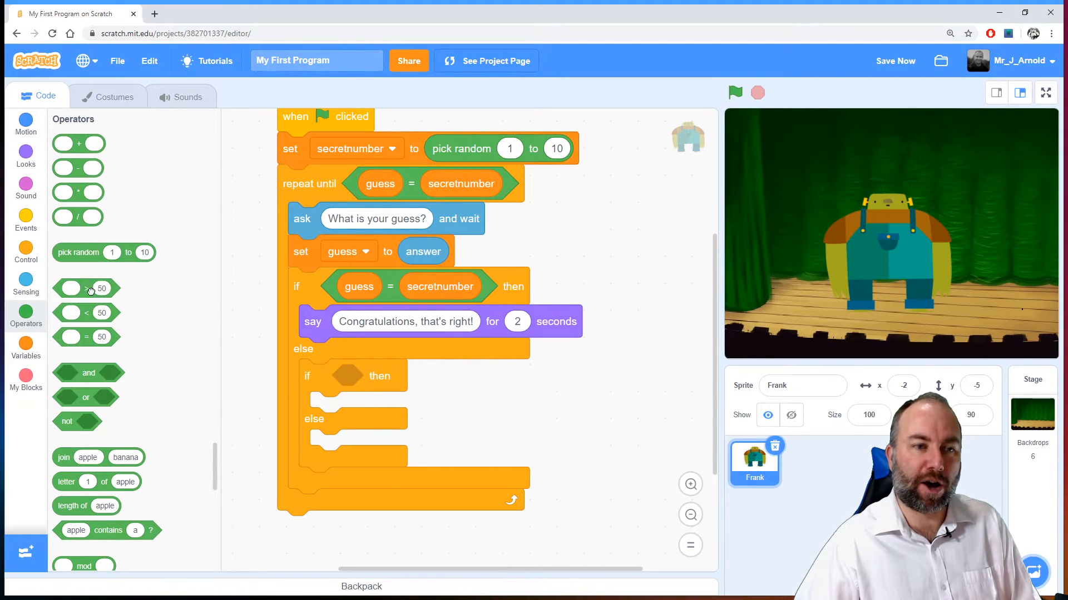
pyautogui.moveTo(87, 288); pyautogui.dragTo(359, 375)
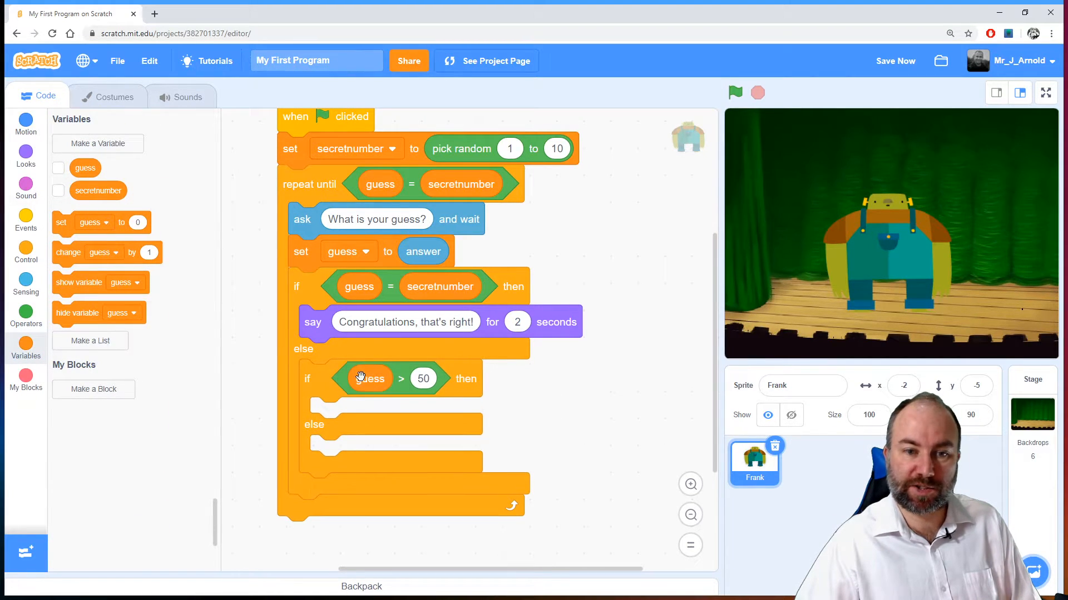
pyautogui.moveTo(175, 299)
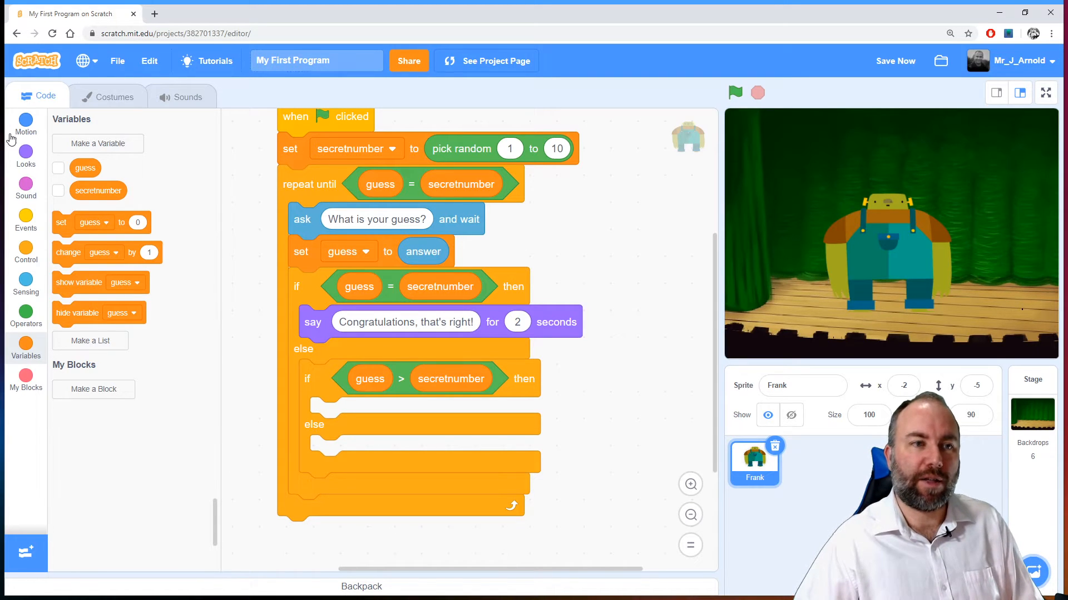
pyautogui.click(26, 156)
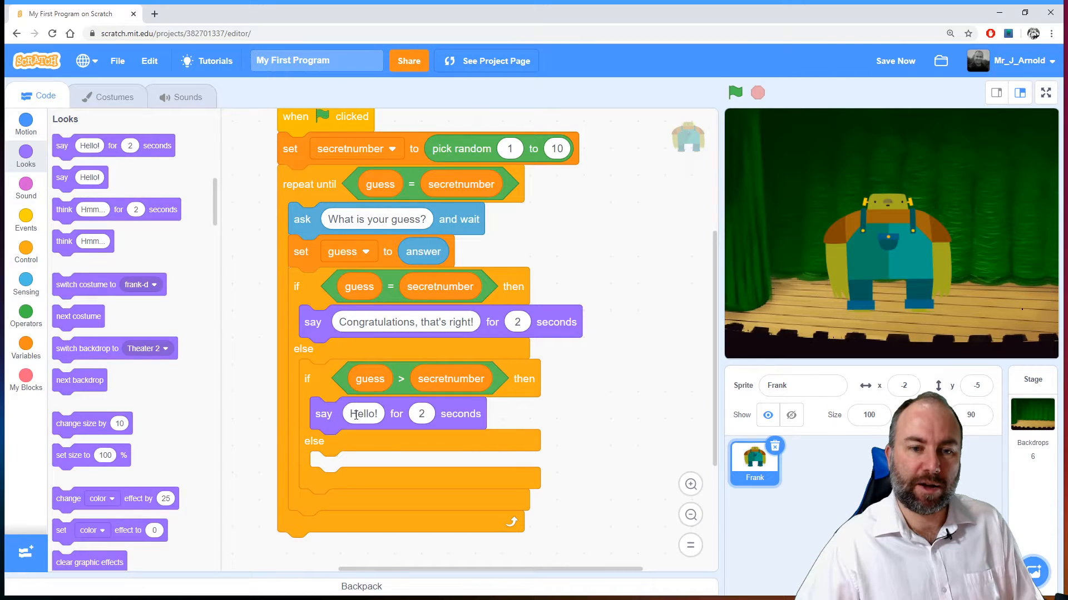
pyautogui.write("That's too high")
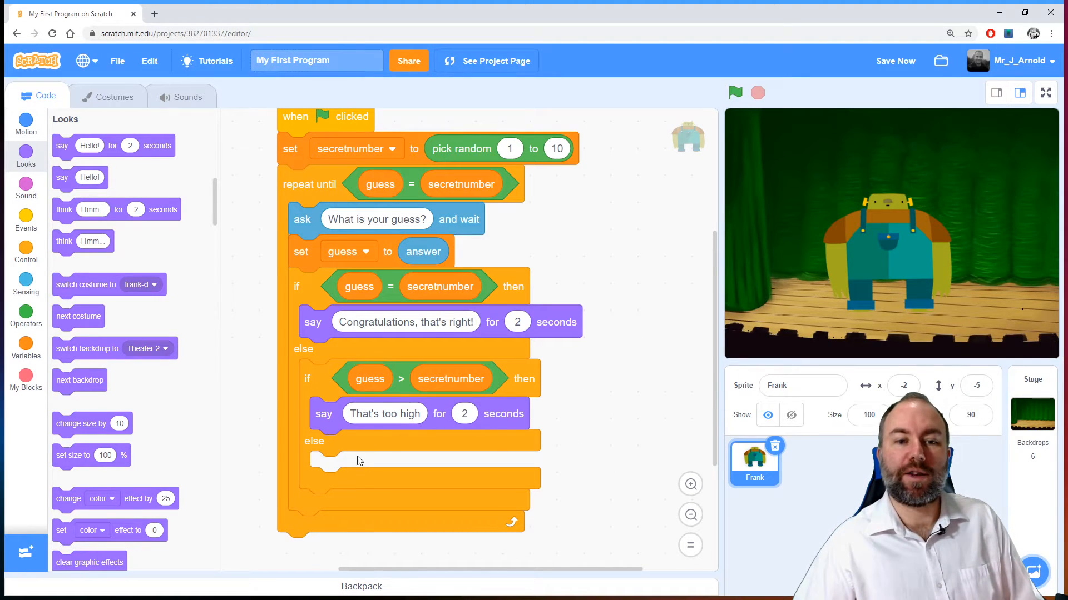
pyautogui.moveTo(350, 465)
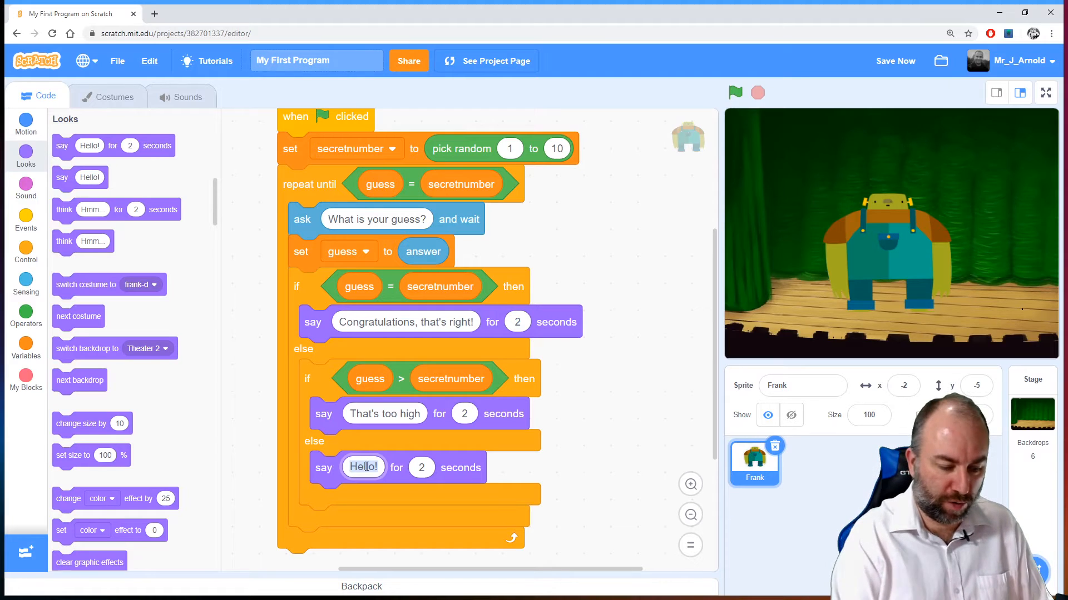
pyautogui.write("That's too lo")
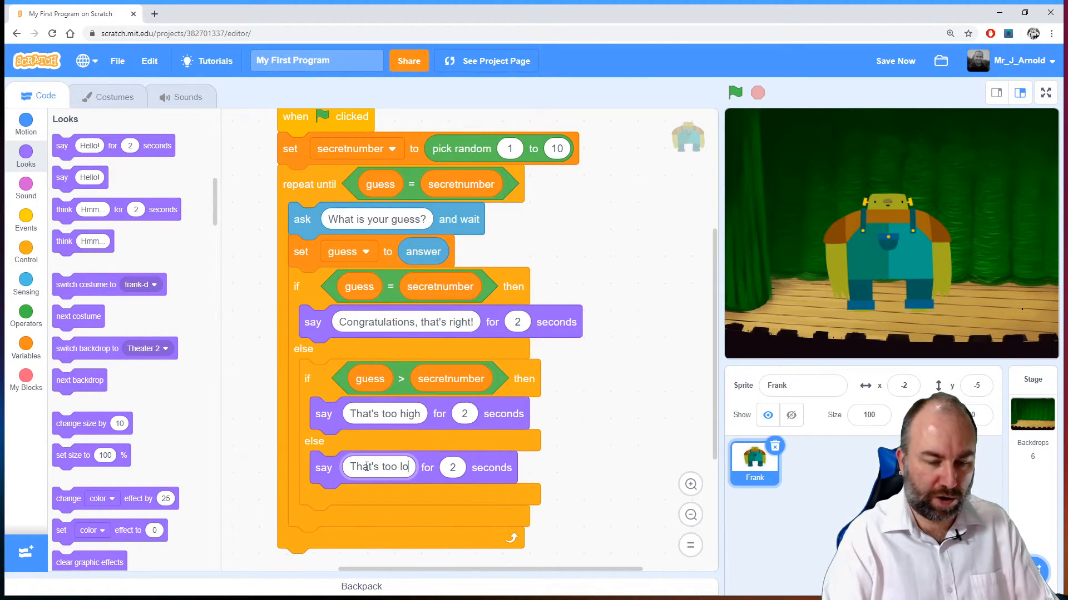
pyautogui.click(596, 416)
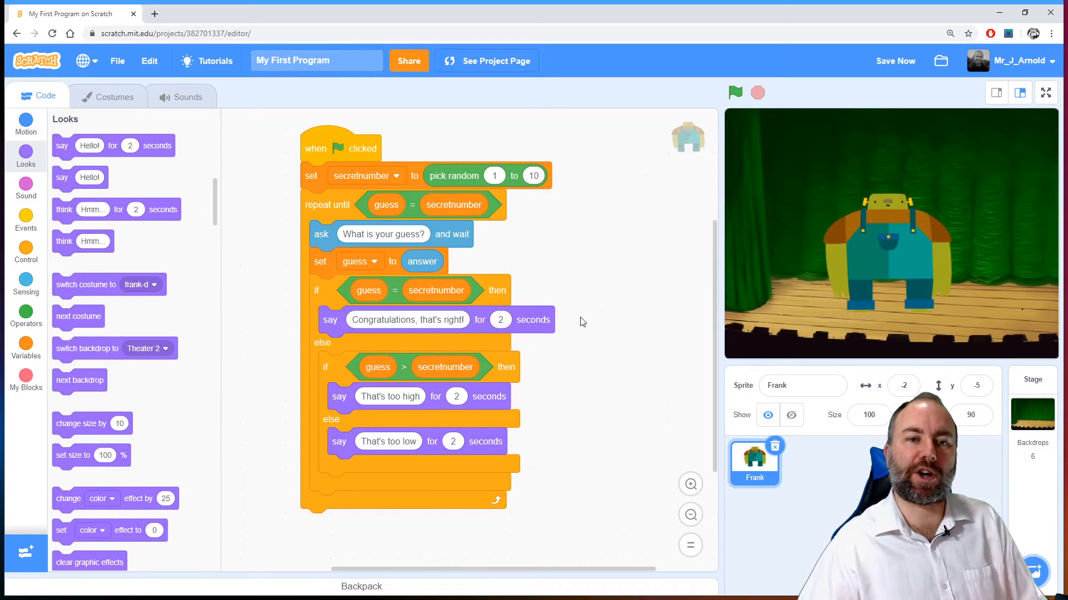
pyautogui.moveTo(587, 262)
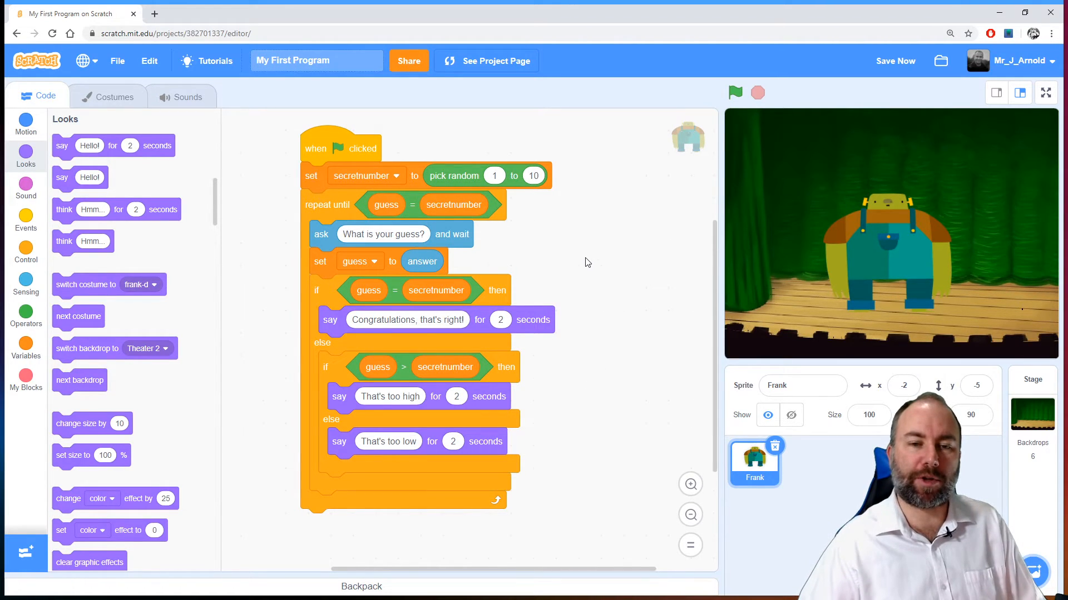
pyautogui.moveTo(577, 261)
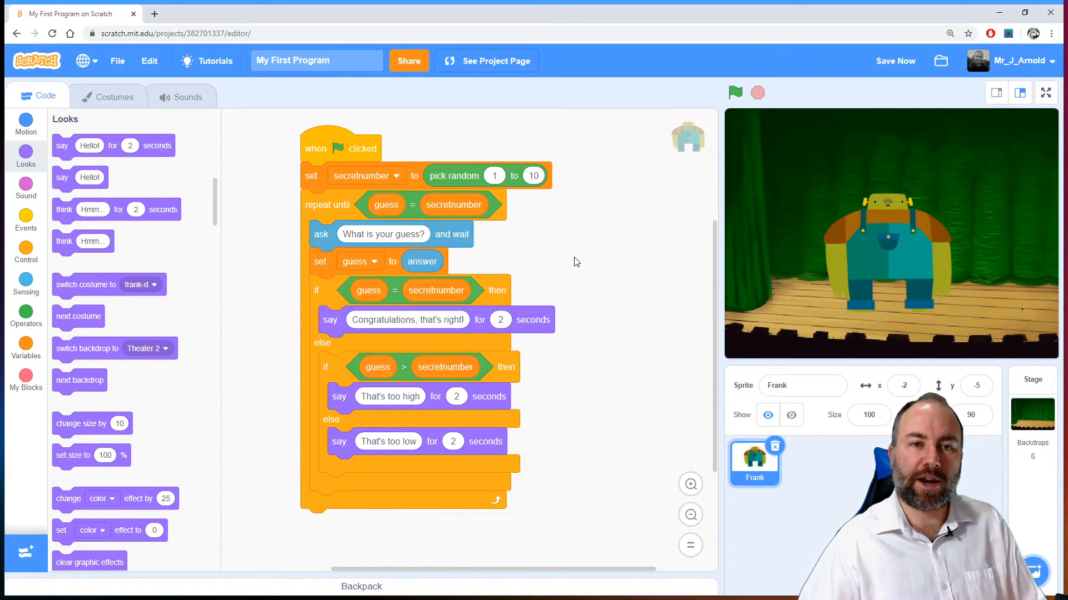
pyautogui.moveTo(507, 175)
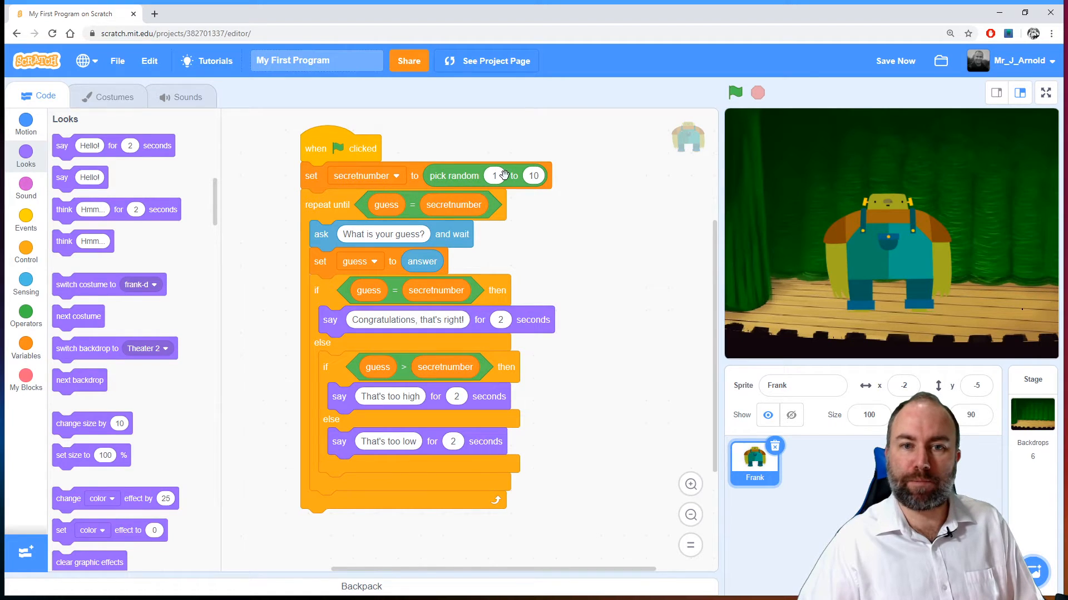
# - Reattach the repeat loop under the secretnumber setup and show the stage full screen
pyautogui.click(895, 60)
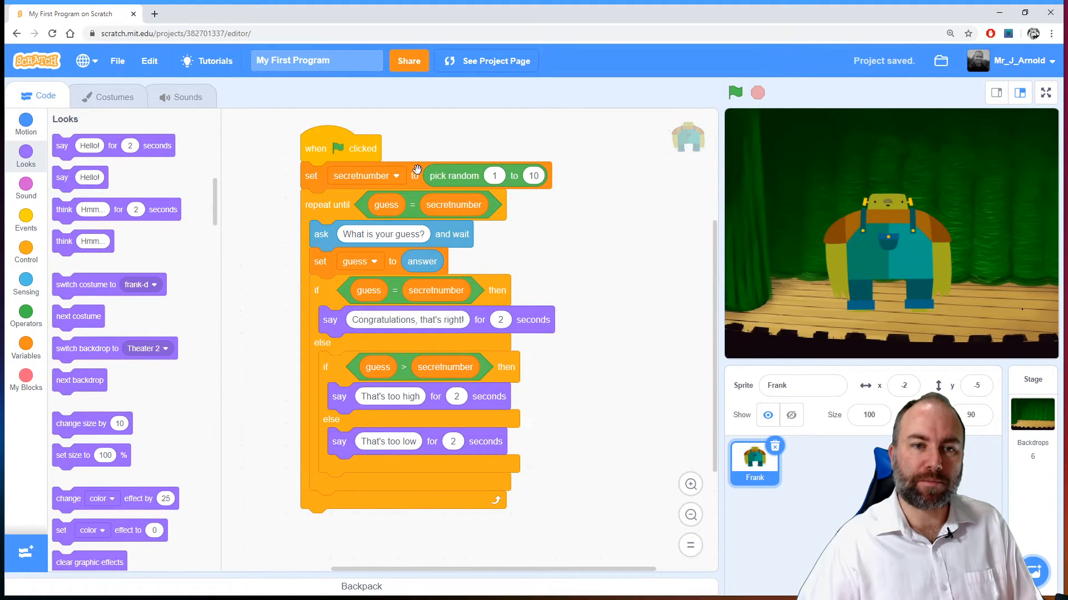
pyautogui.moveTo(327, 204); pyautogui.dragTo(415, 243)
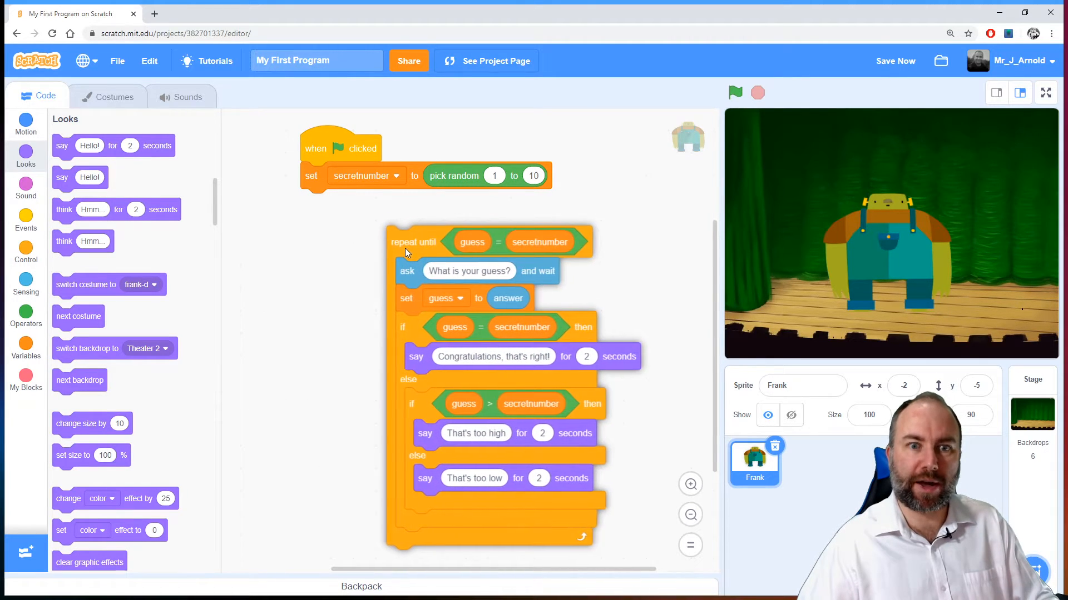
pyautogui.moveTo(414, 241); pyautogui.dragTo(330, 205)
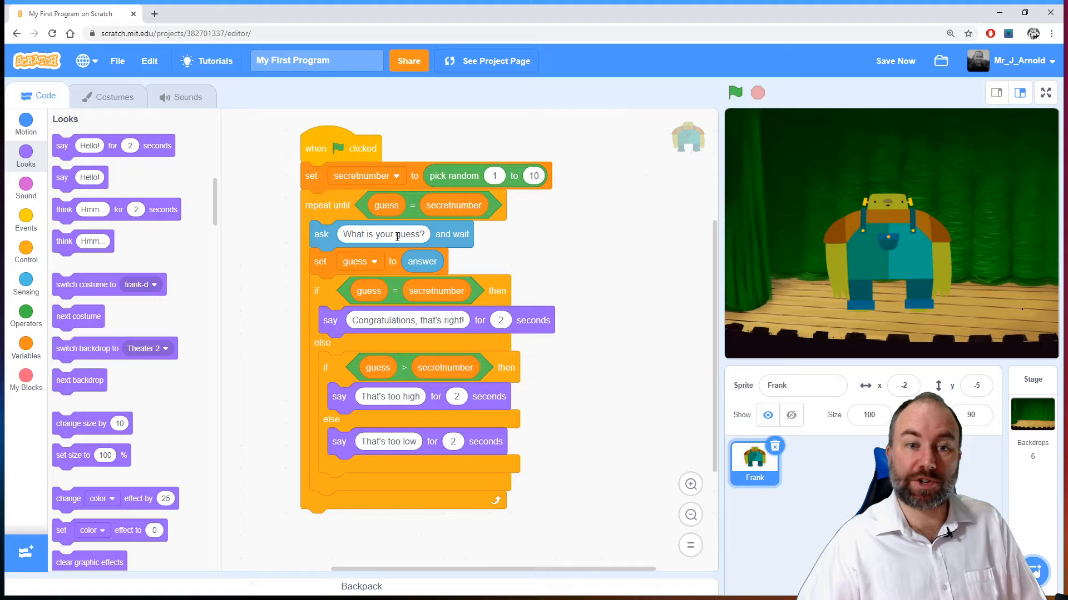
pyautogui.moveTo(318, 287)
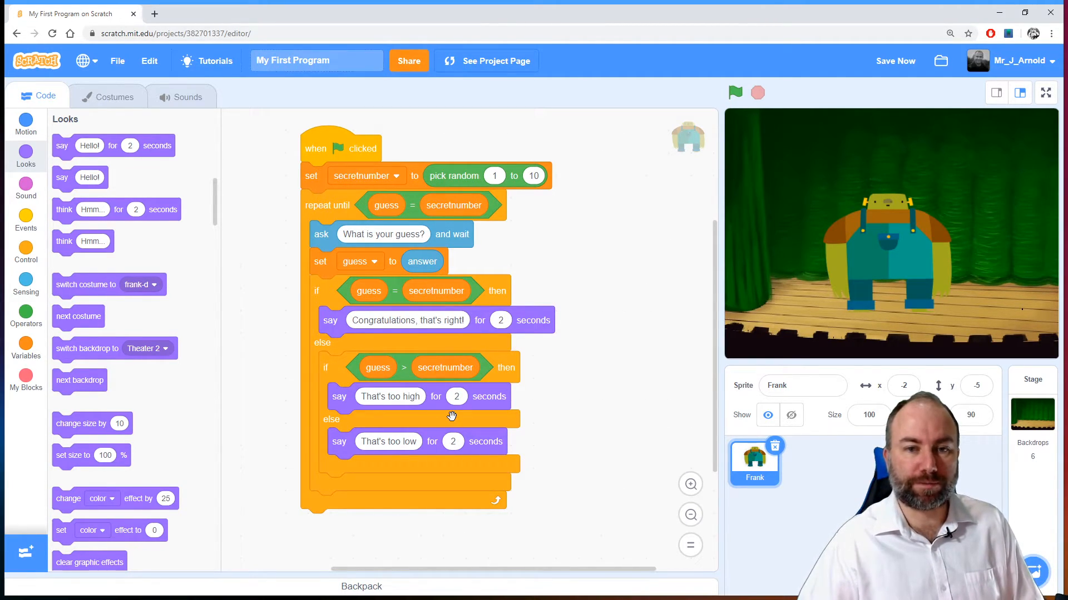
pyautogui.click(1046, 93)
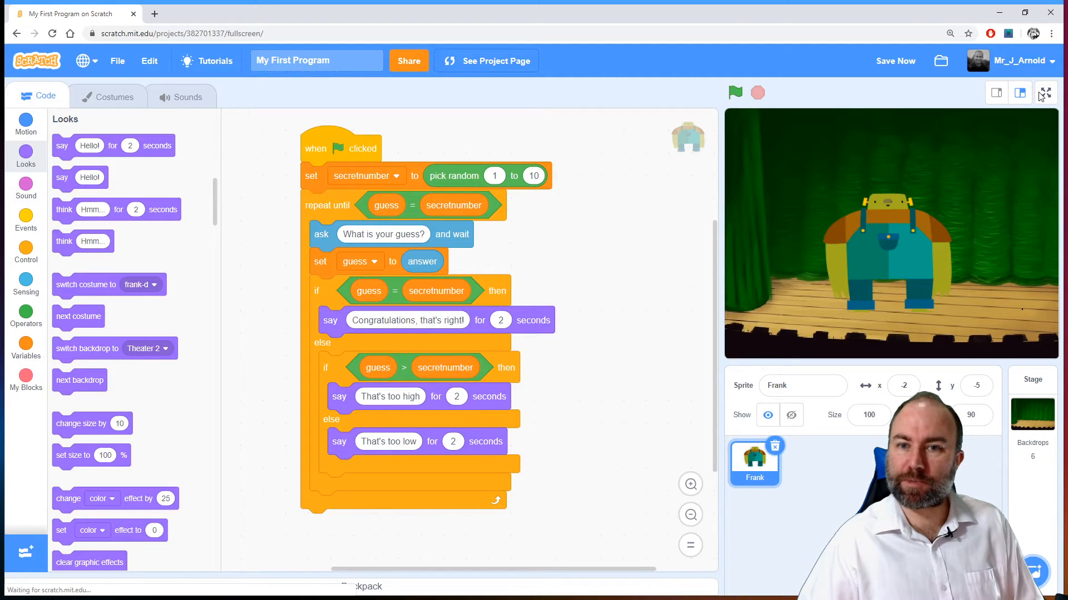
# - Play the game with guesses like 5 until Frank congratulates, then exit full screen
pyautogui.click(1045, 93)
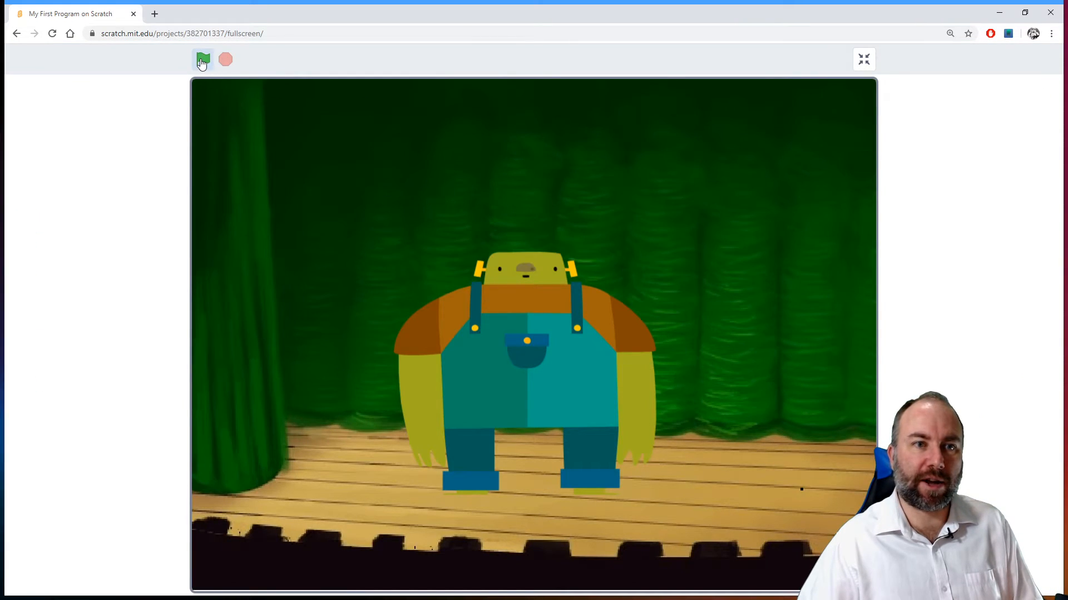
pyautogui.click(203, 59)
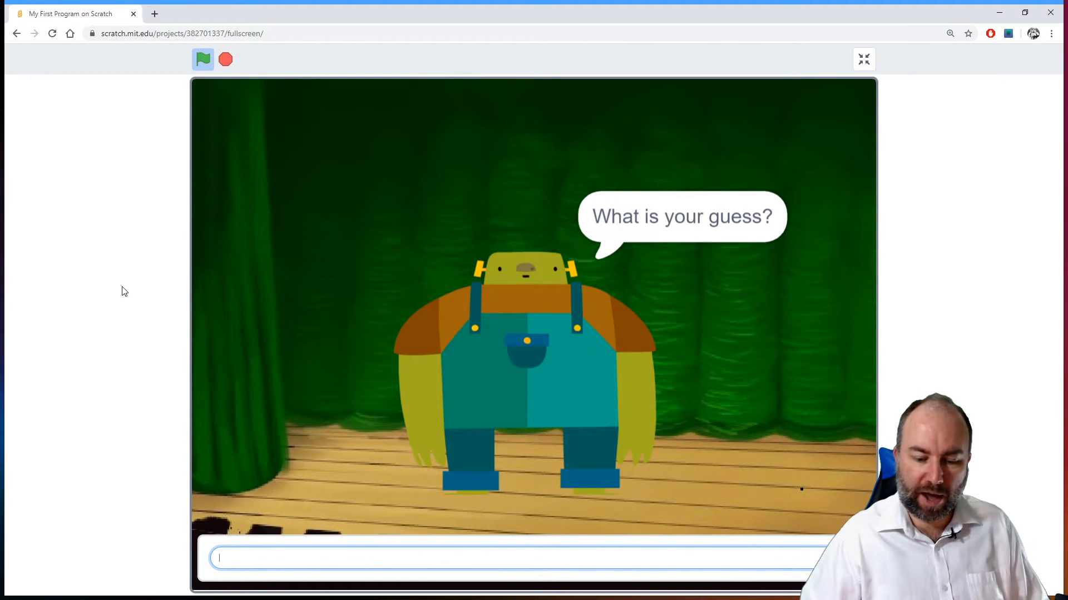
pyautogui.write('5')
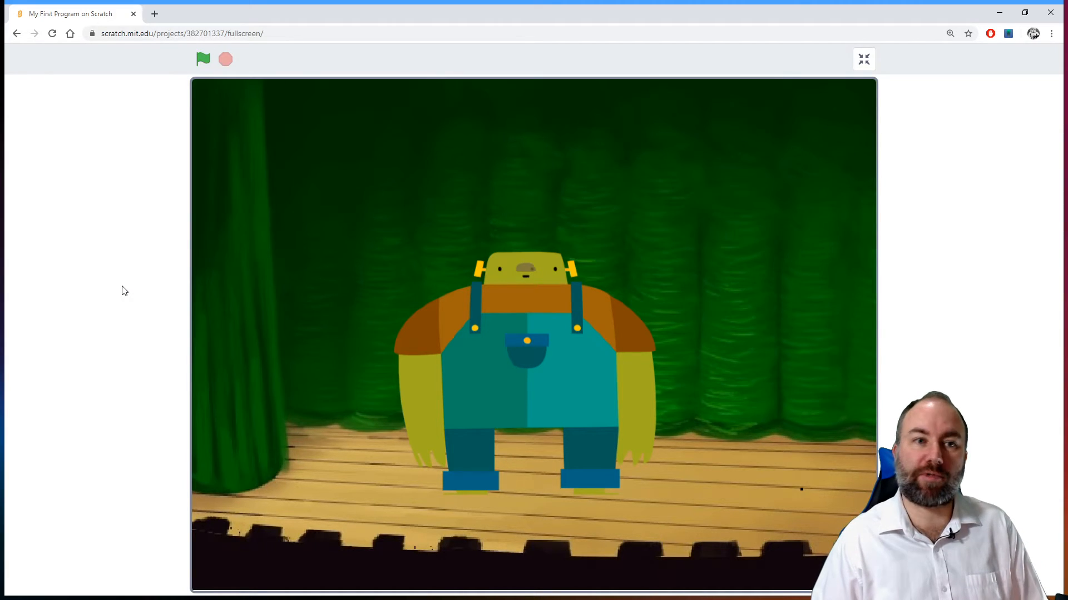
pyautogui.moveTo(213, 87)
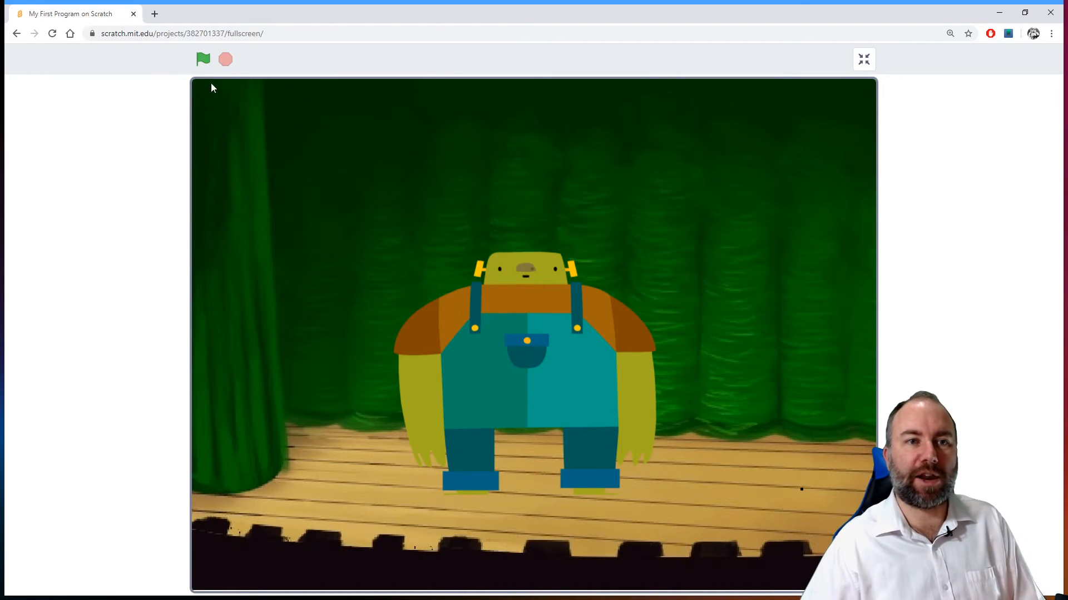
pyautogui.click(202, 60)
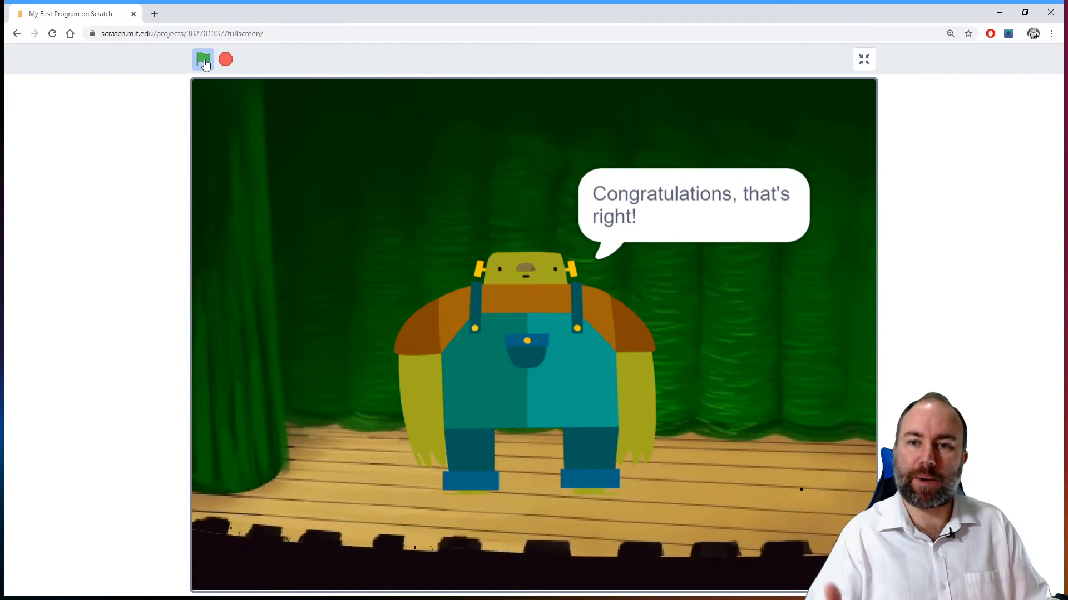
pyautogui.click(202, 60)
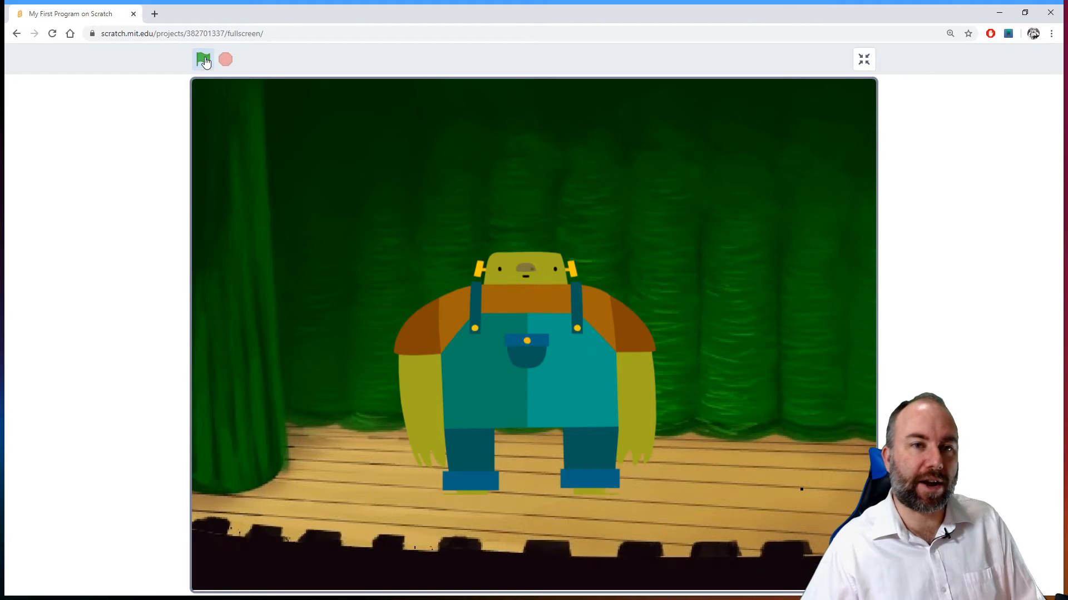
pyautogui.moveTo(877, 57)
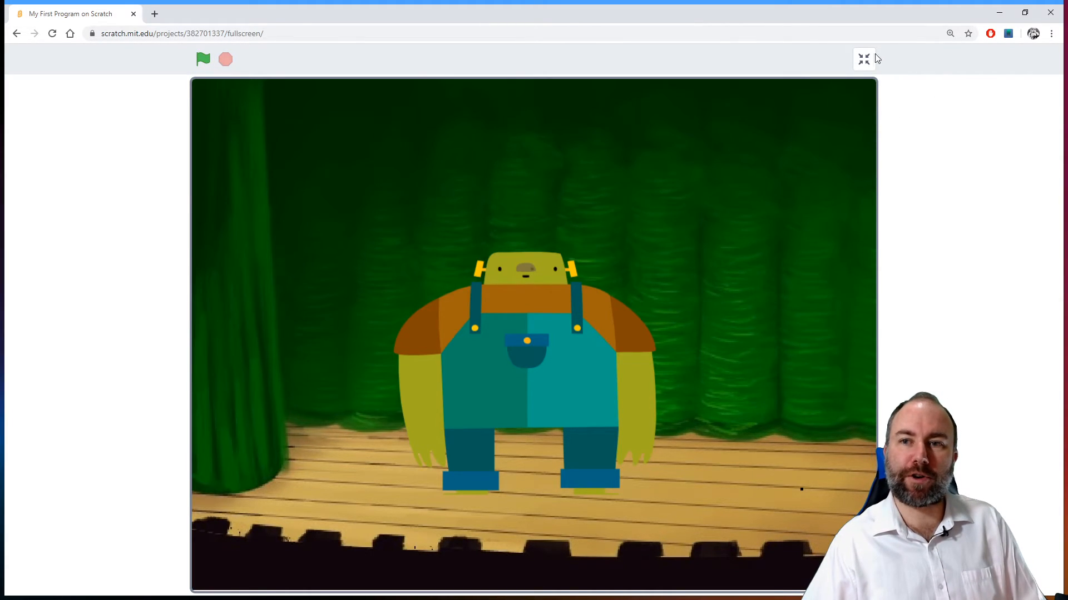
pyautogui.click(864, 59)
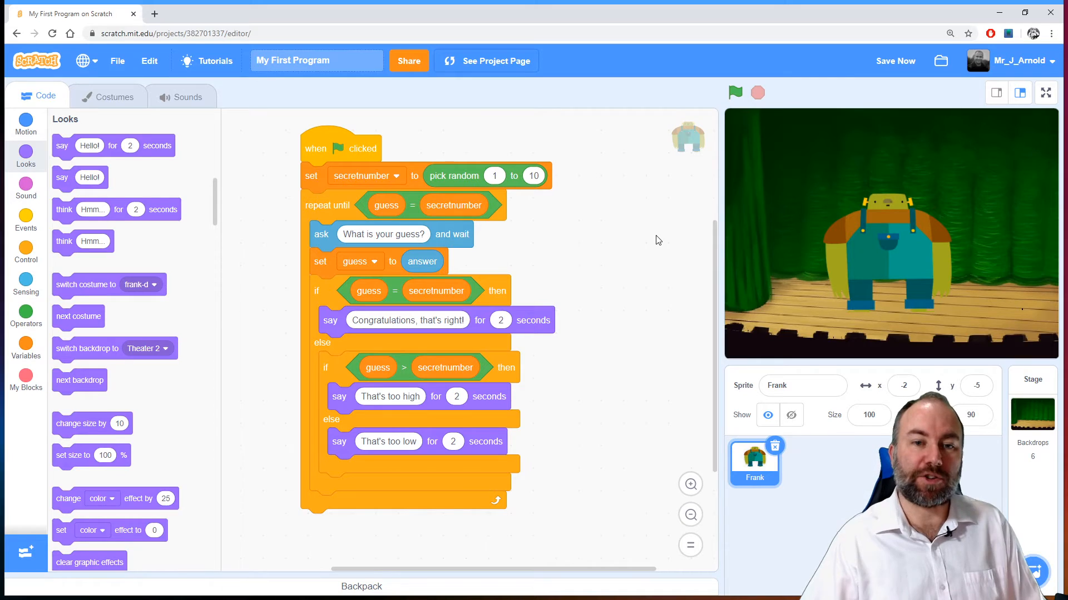